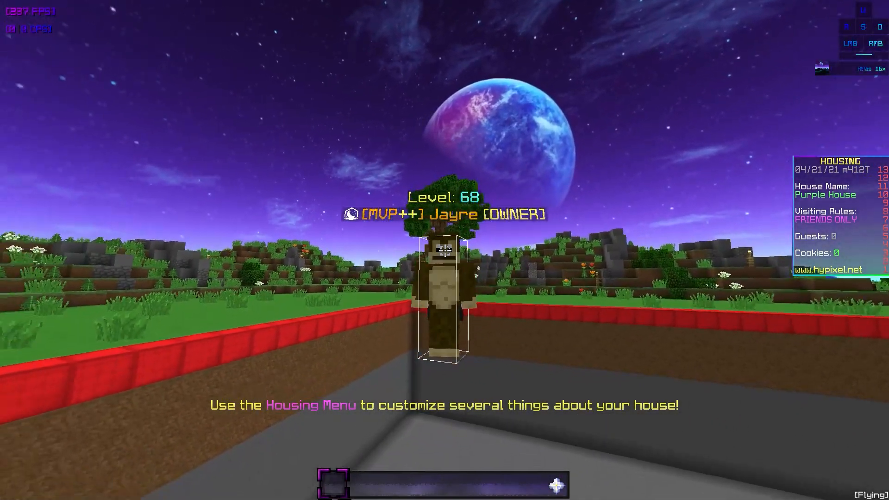
mouse_move(445, 250)
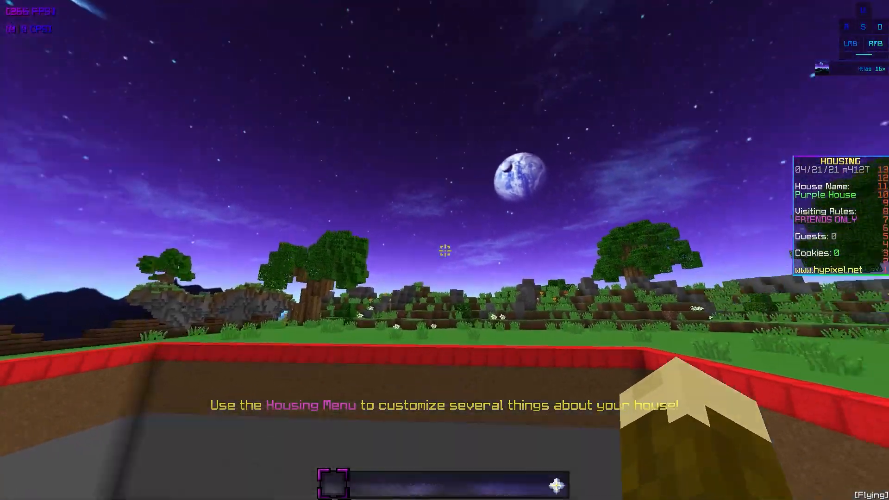
mouse_move(445, 250)
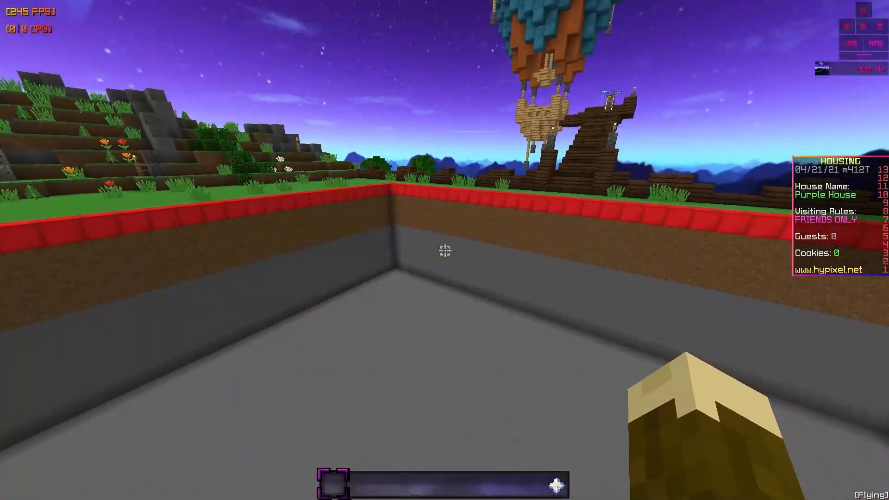
mouse_move(444, 250)
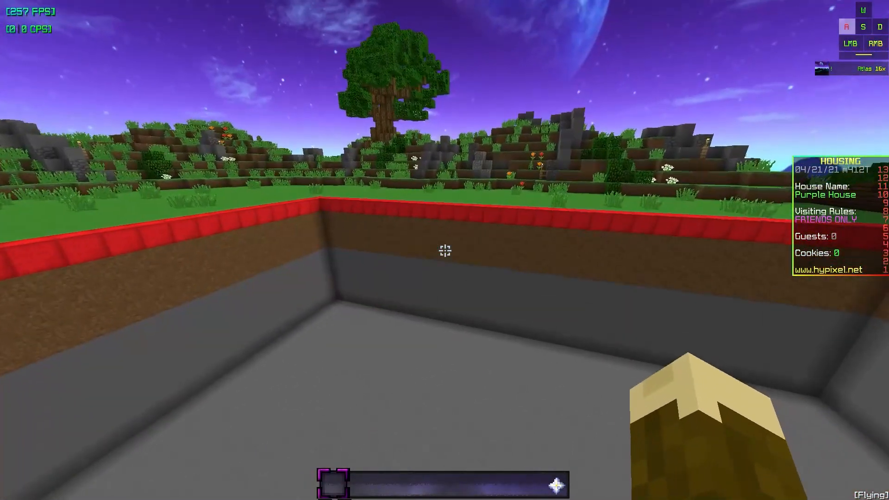
Pause the game and go through Options into Video Settings, with graphics on Fast.
key(Escape)
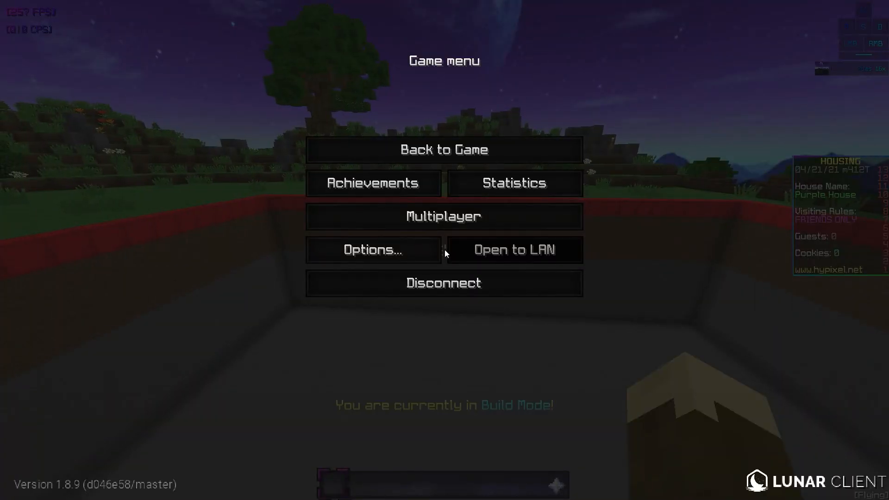
click(373, 249)
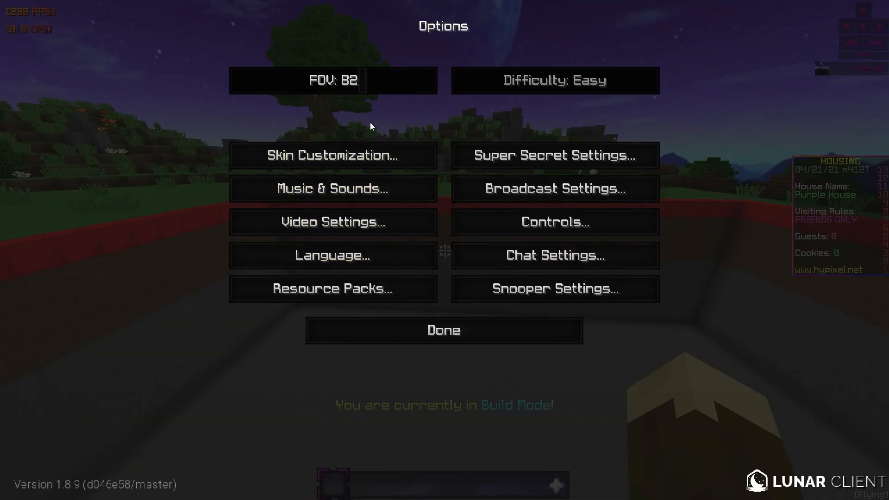
mouse_move(358, 80)
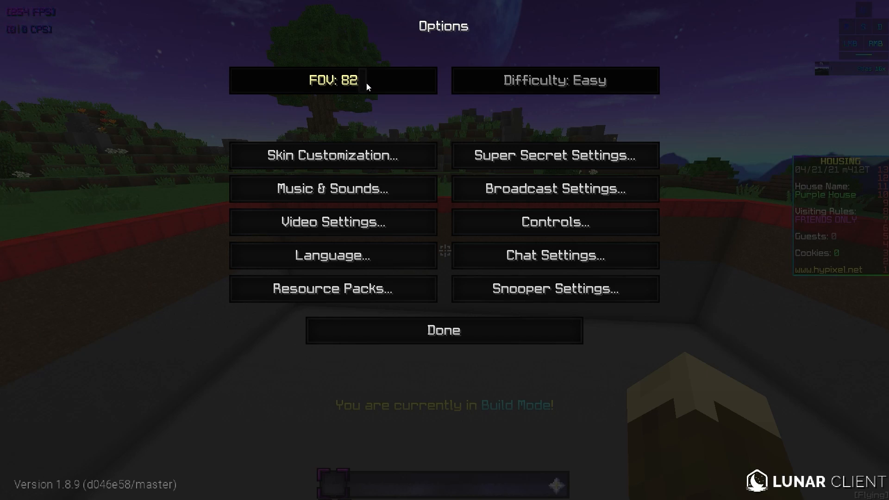
click(333, 80)
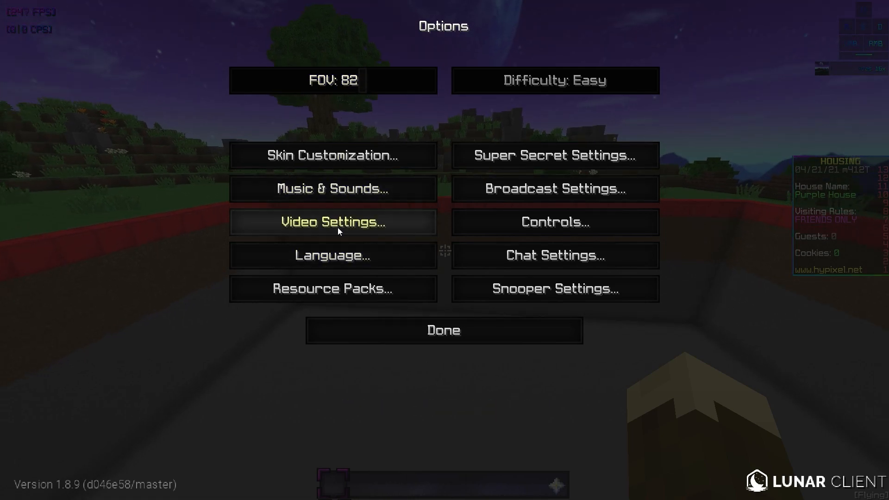
mouse_move(357, 242)
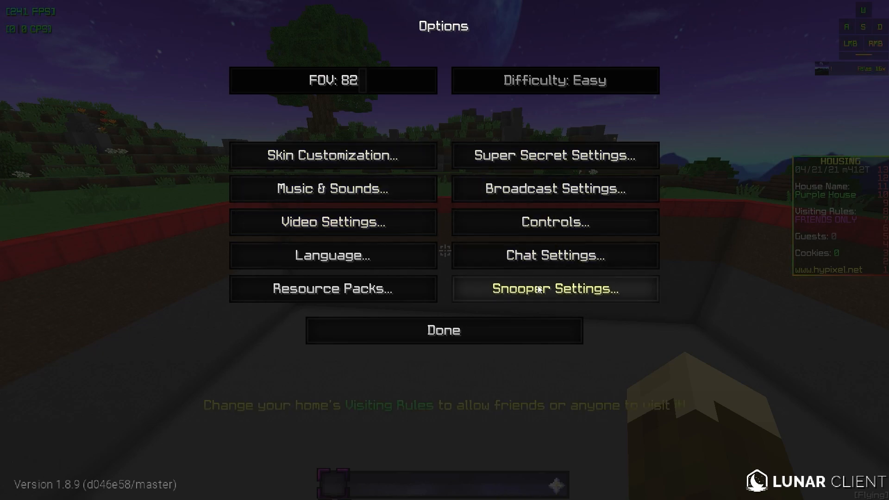
click(333, 221)
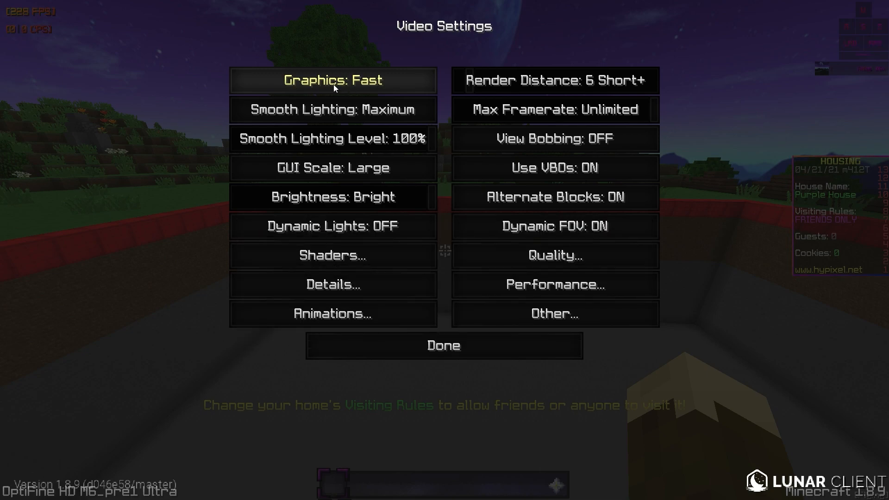
mouse_move(331, 138)
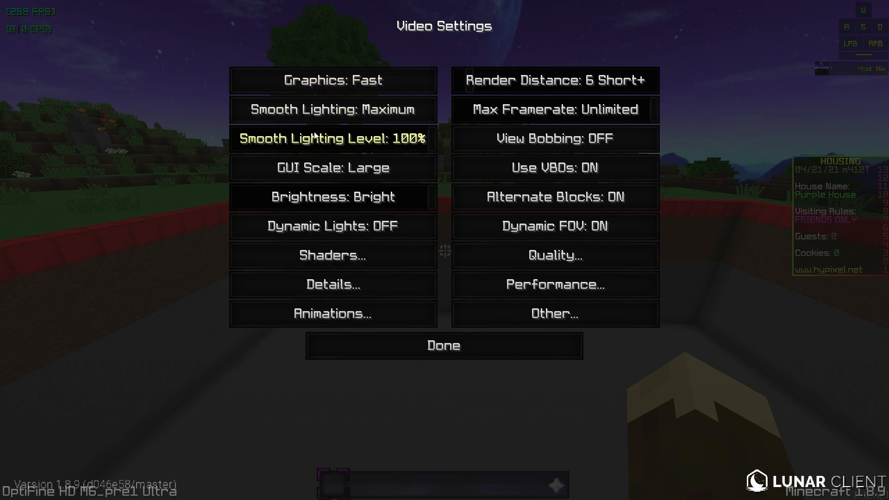
mouse_move(333, 109)
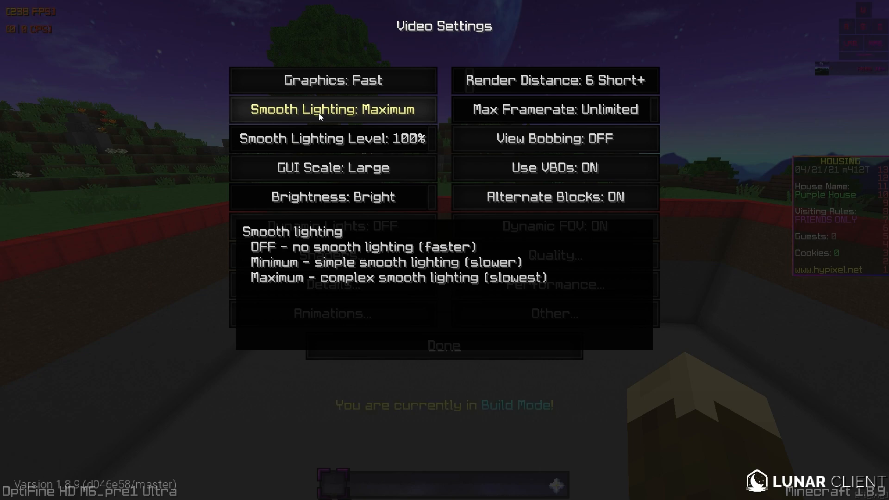
Turn Smooth Lighting off and exit back to the Housing plot.
click(333, 109)
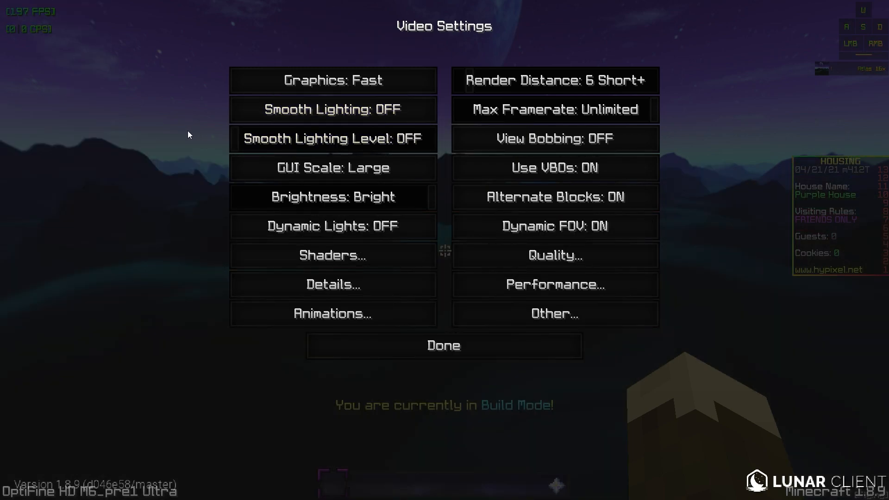
click(444, 345)
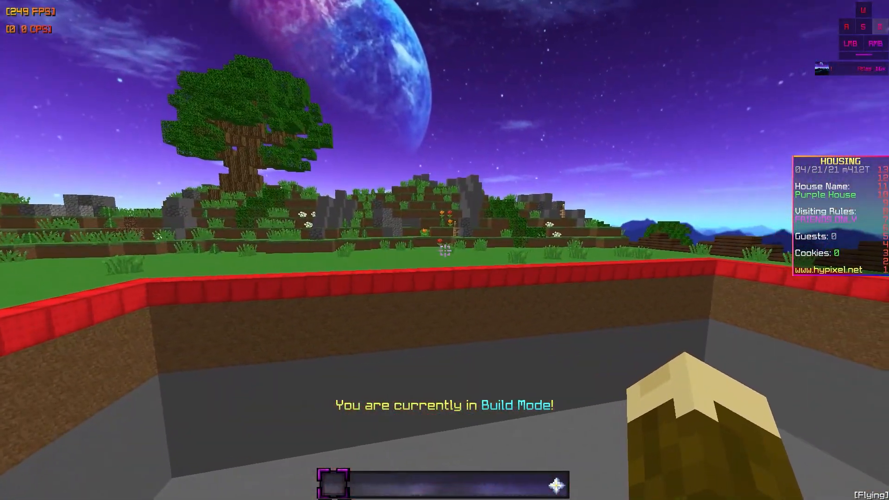
mouse_move(444, 249)
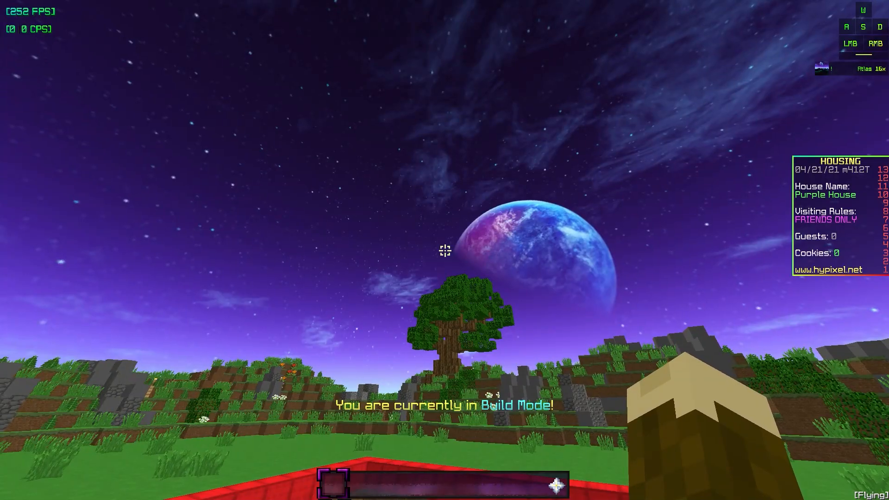
mouse_move(444, 250)
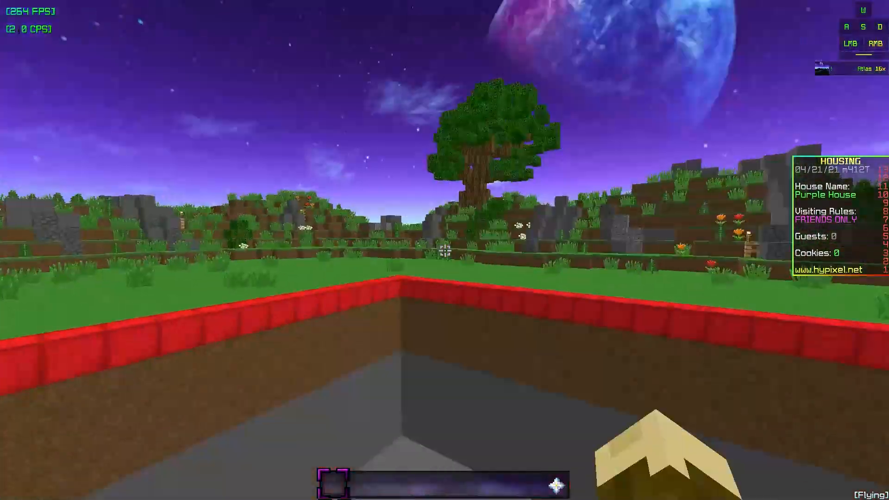
Reopen Video Settings, resume play around the plot, then pause to the Game menu.
key(Escape)
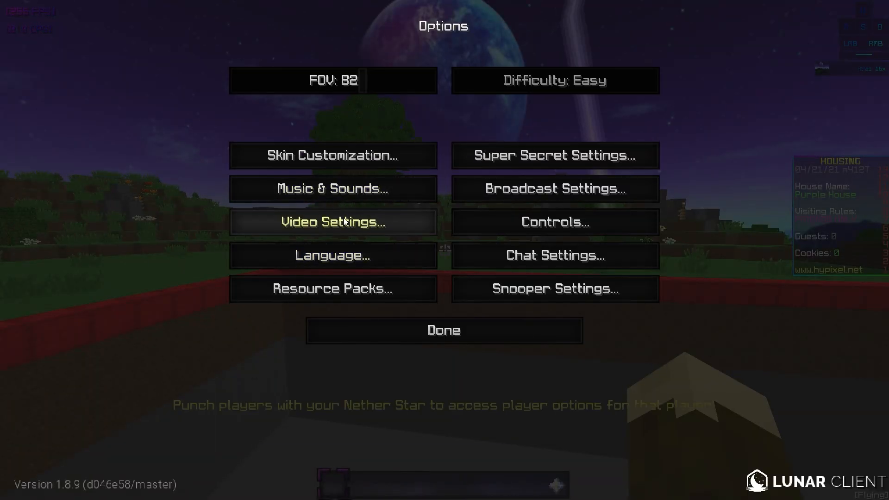
click(333, 222)
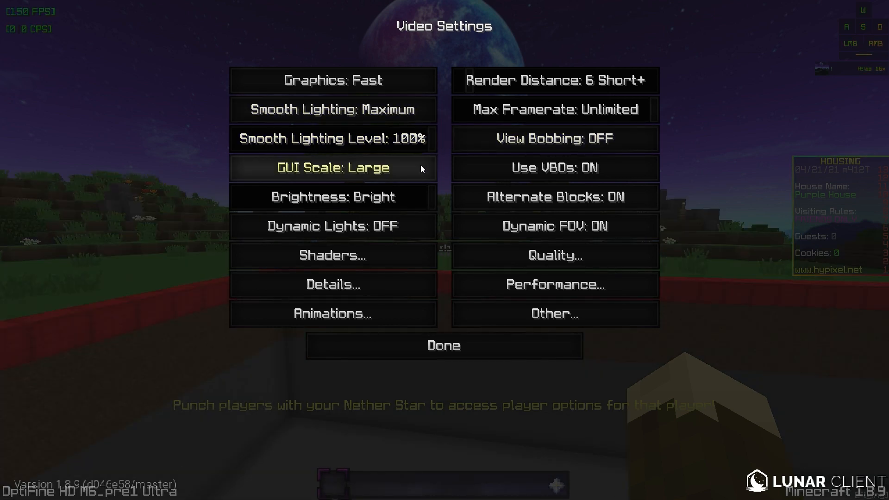
click(444, 346)
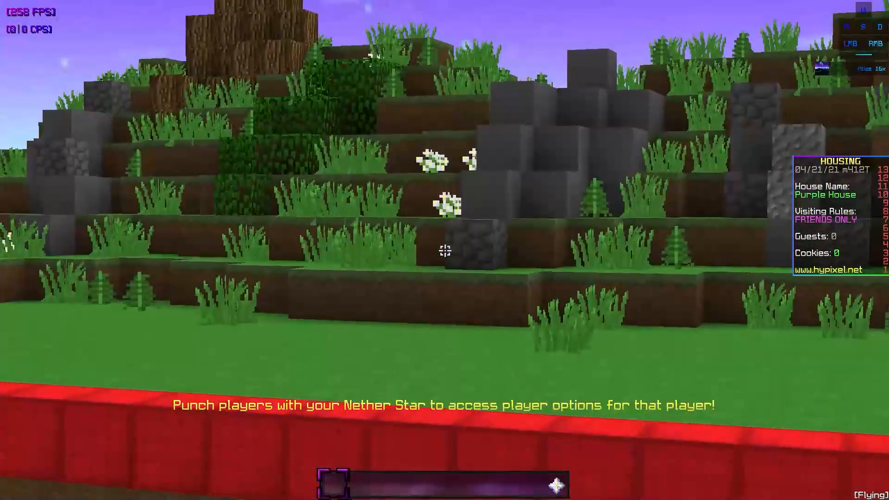
mouse_move(445, 250)
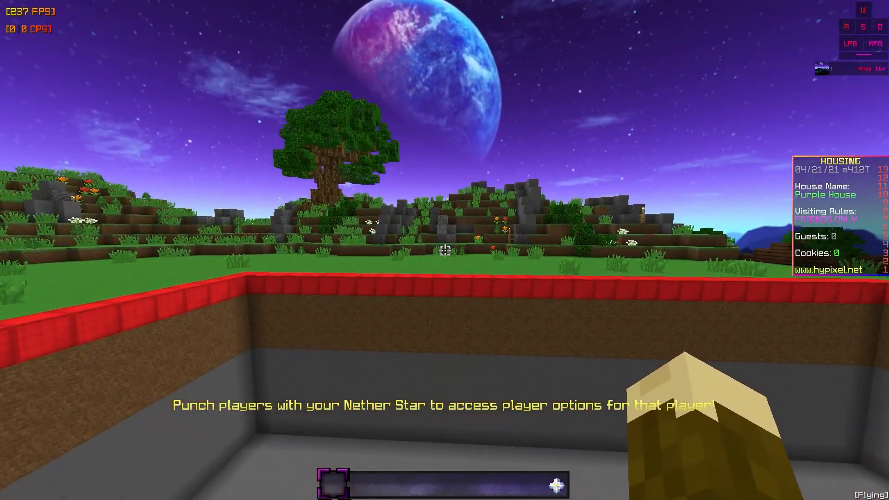
key(Escape)
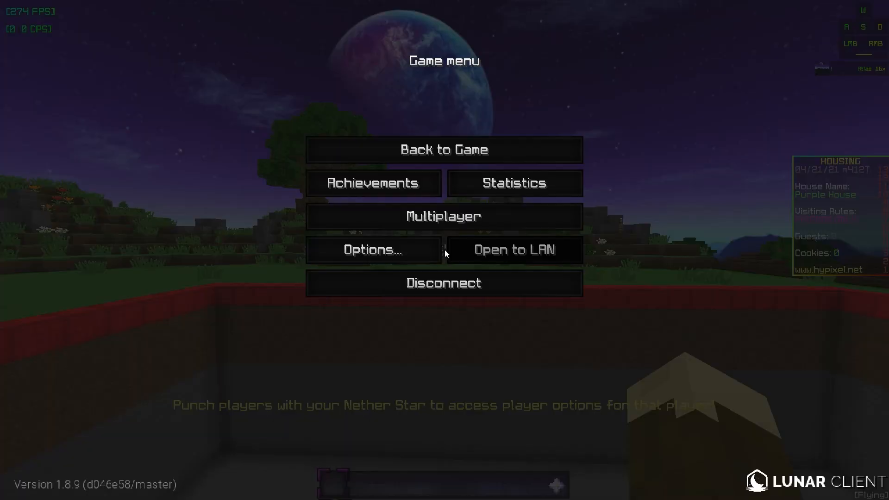
Open Options from the Game menu to present brightness and dynamic lights settings.
click(371, 250)
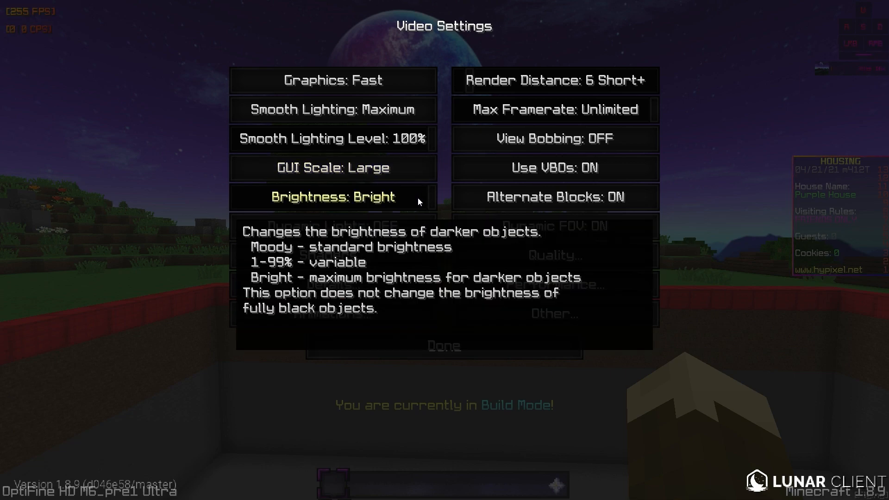
mouse_move(418, 200)
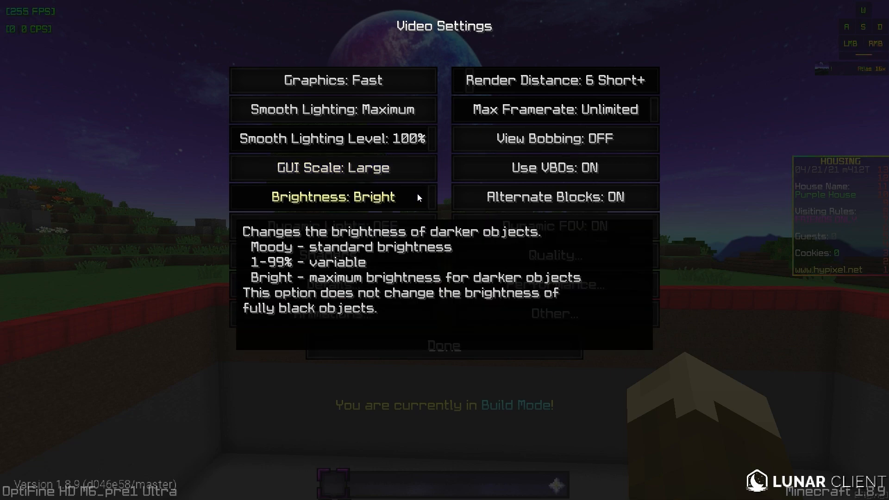
mouse_move(334, 226)
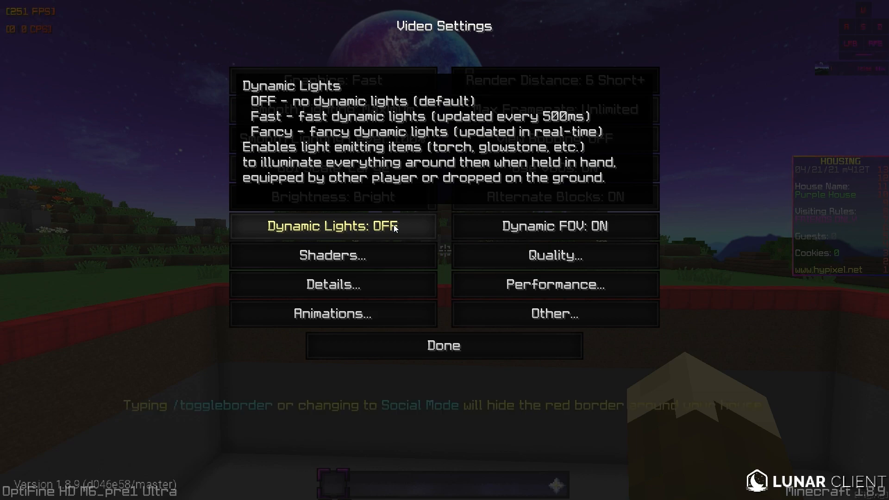
mouse_move(372, 219)
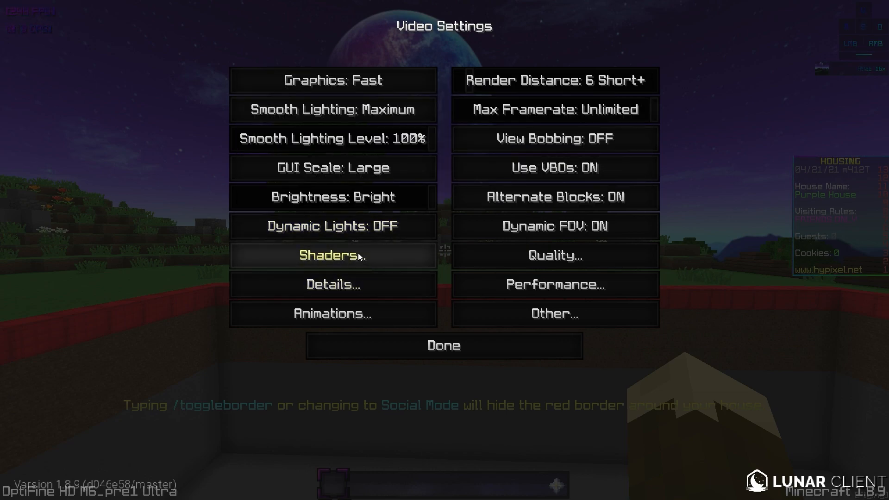
mouse_move(363, 255)
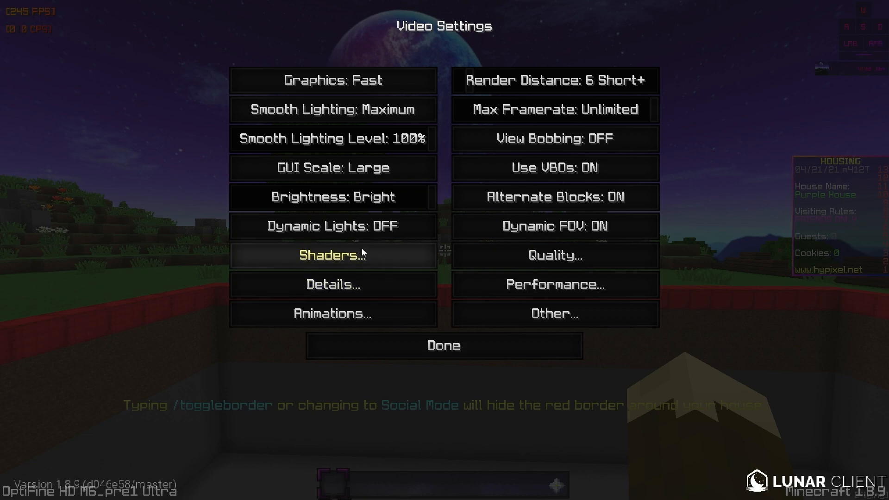
mouse_move(379, 266)
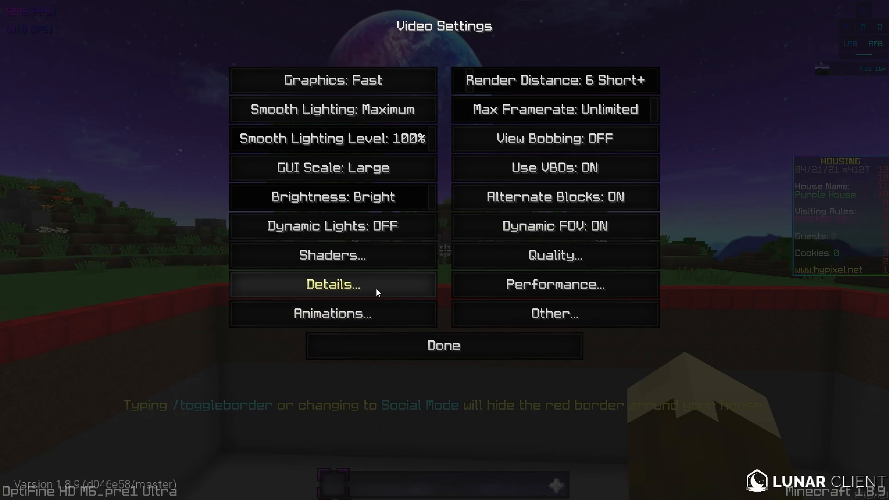
click(331, 284)
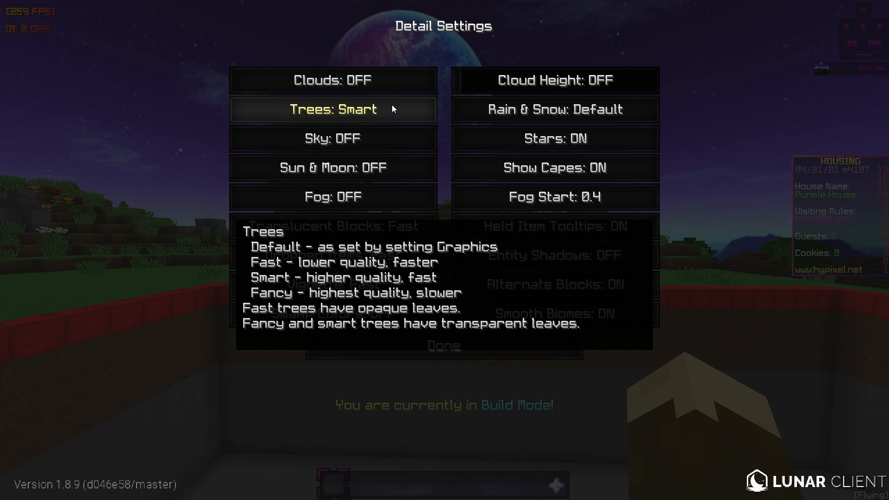
click(333, 110)
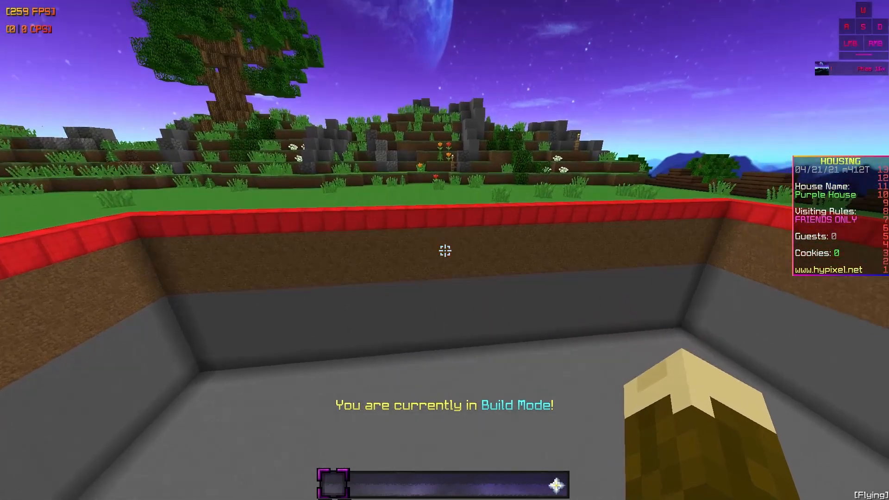
key(e)
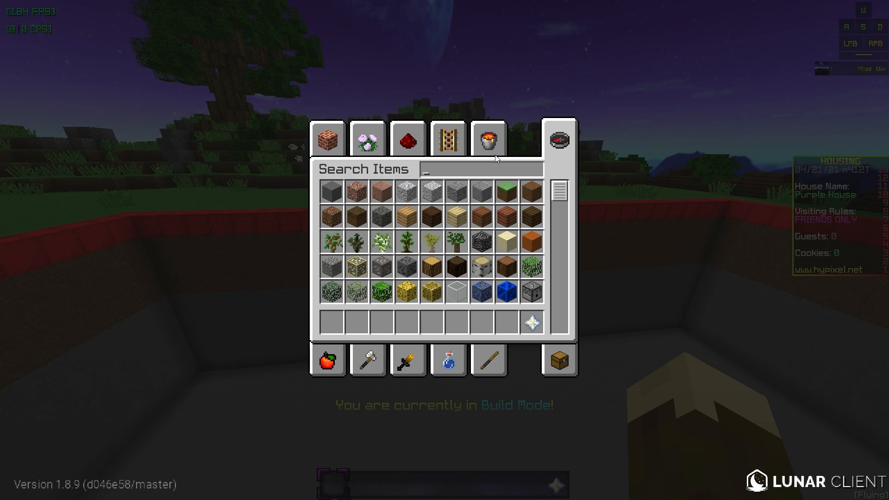
text(leave)
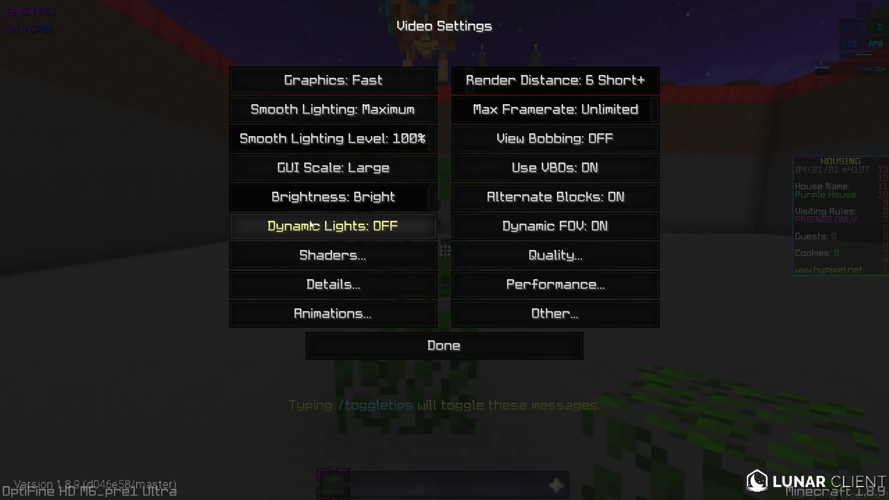
click(333, 284)
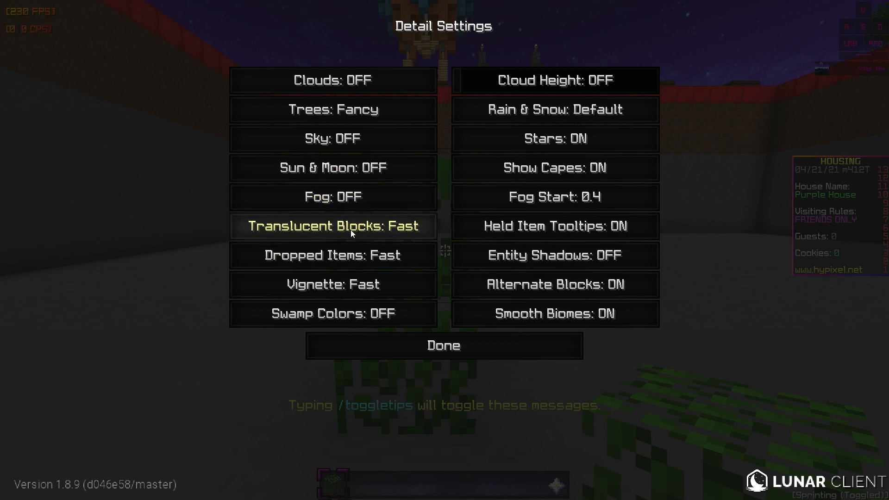
click(333, 109)
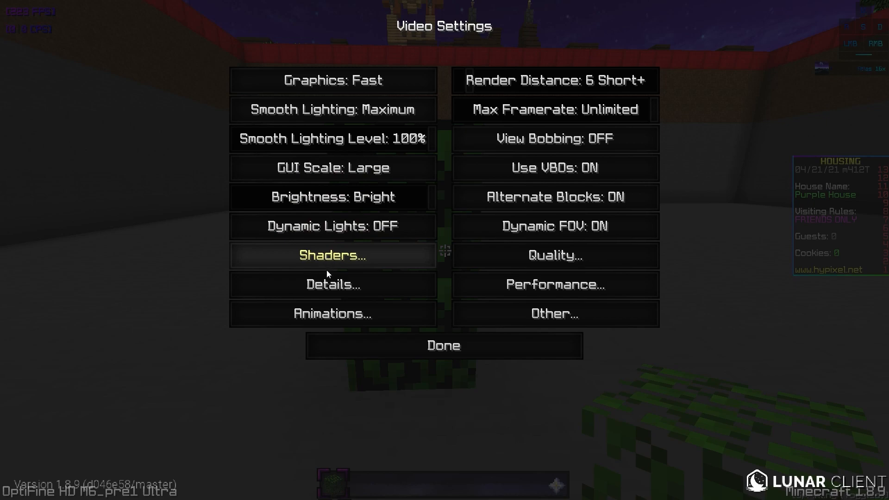
click(332, 284)
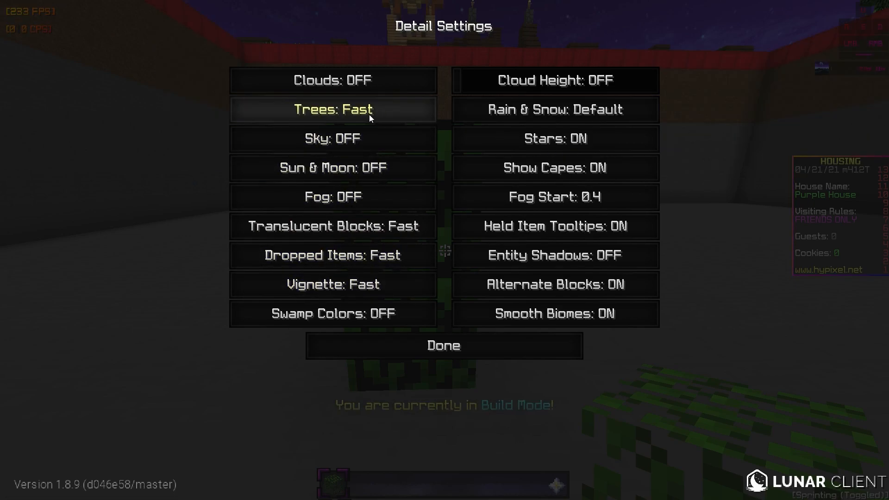
click(333, 109)
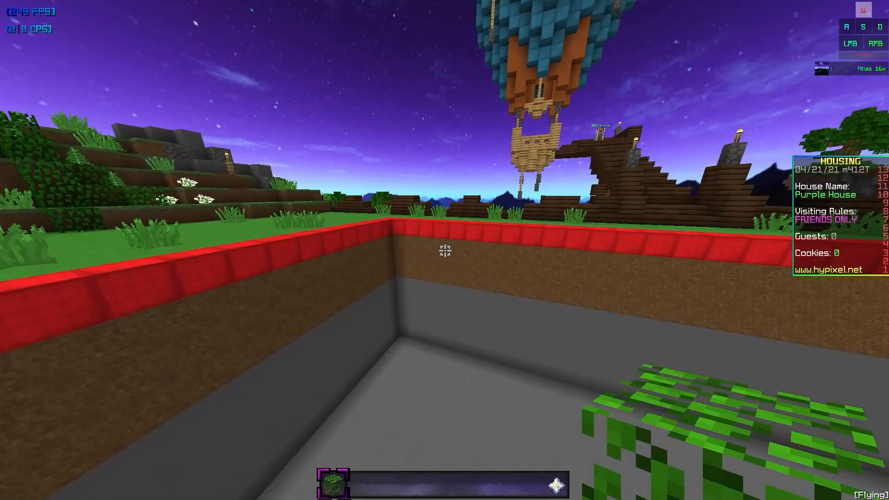
Open Options, fly past the floating islands, then bring the Game menu back up.
key(Escape)
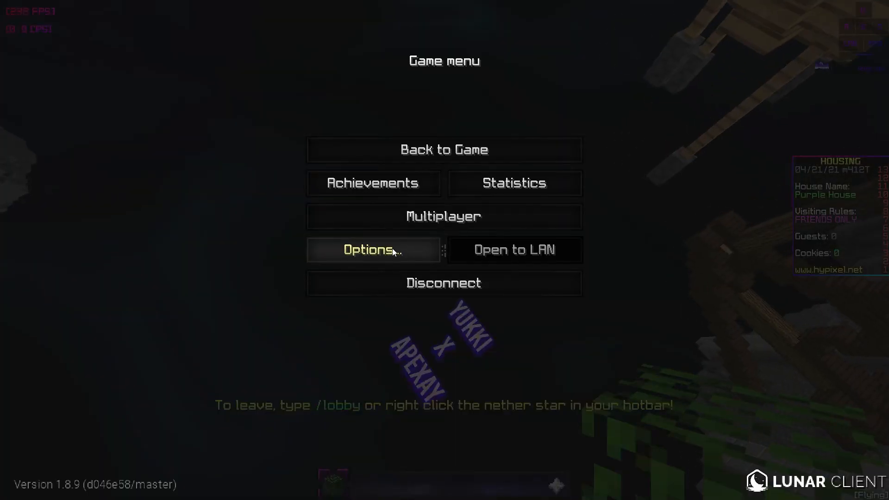
click(373, 250)
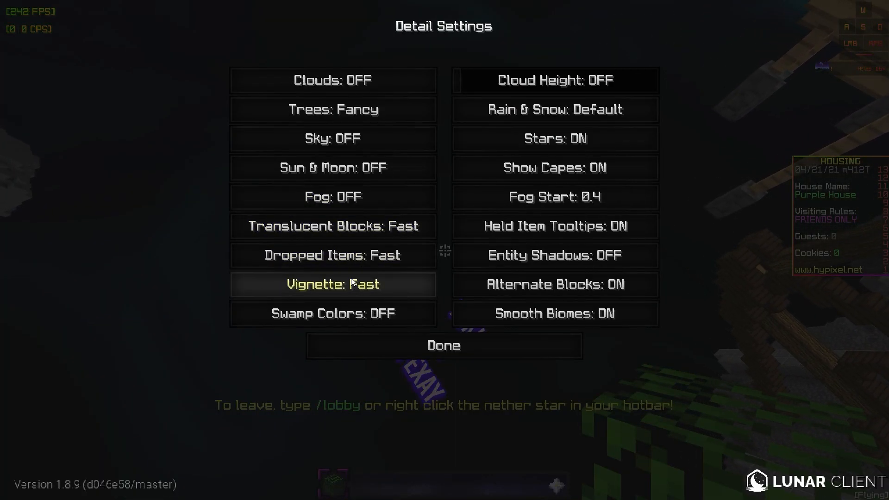
click(444, 346)
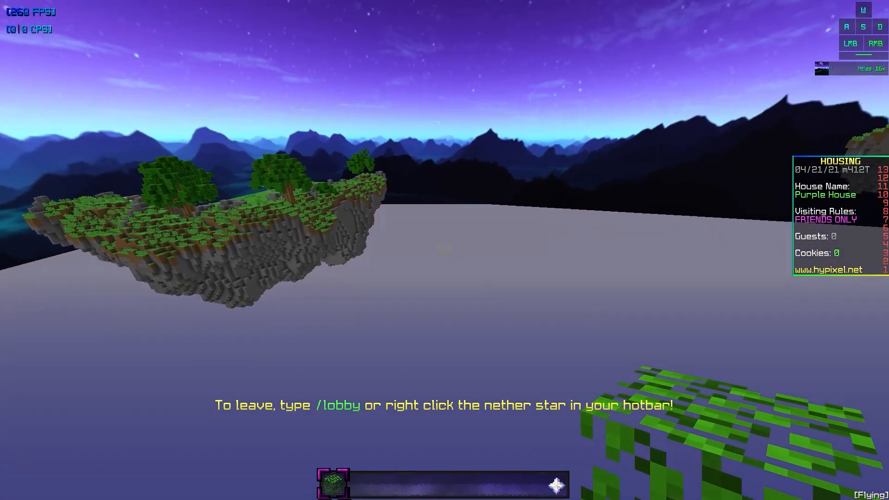
mouse_move(445, 250)
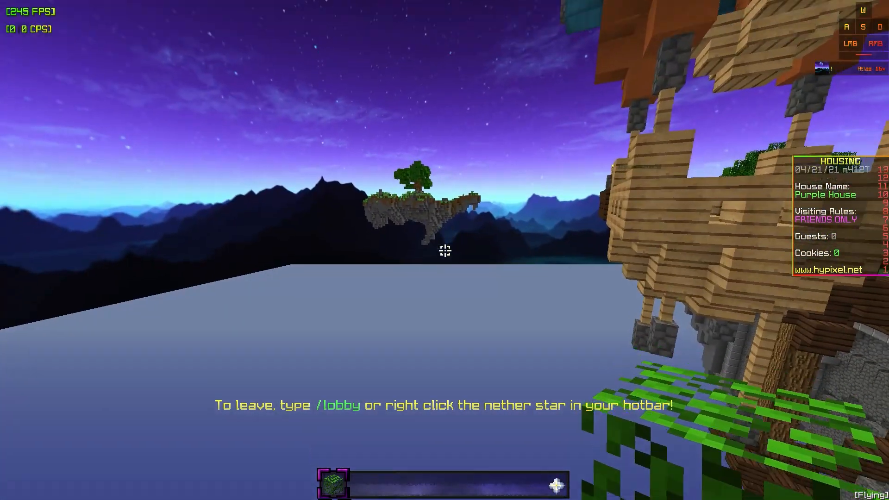
key(Escape)
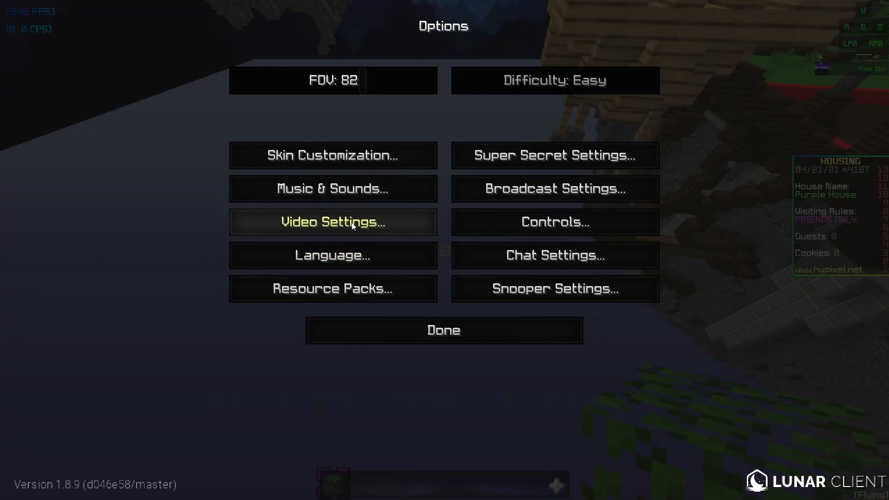
click(333, 222)
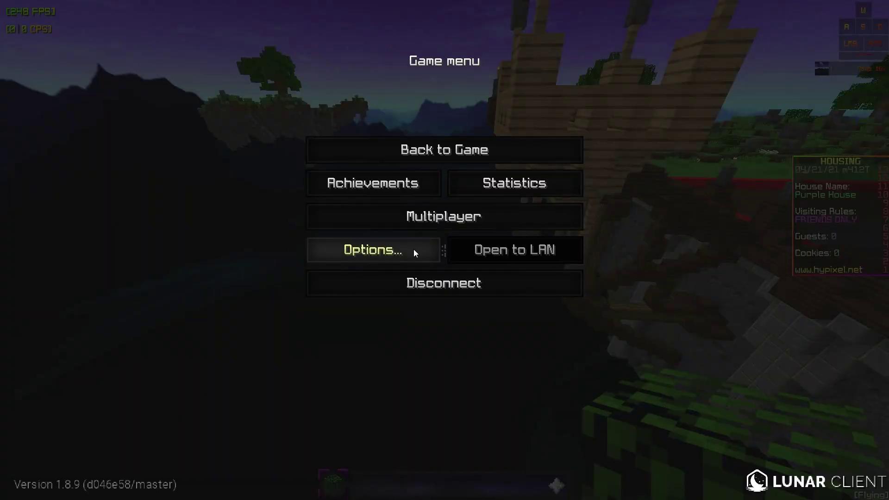
Open Detail Settings and switch Stars off, then back on.
click(373, 250)
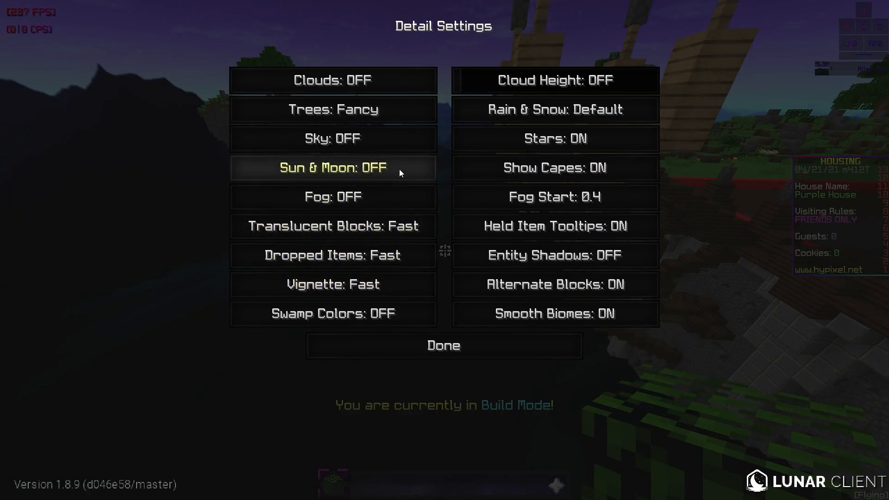
mouse_move(390, 197)
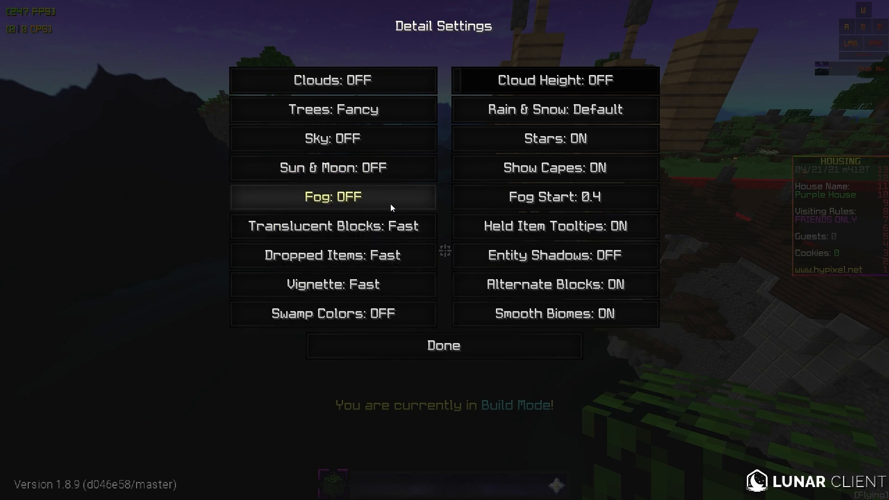
mouse_move(332, 227)
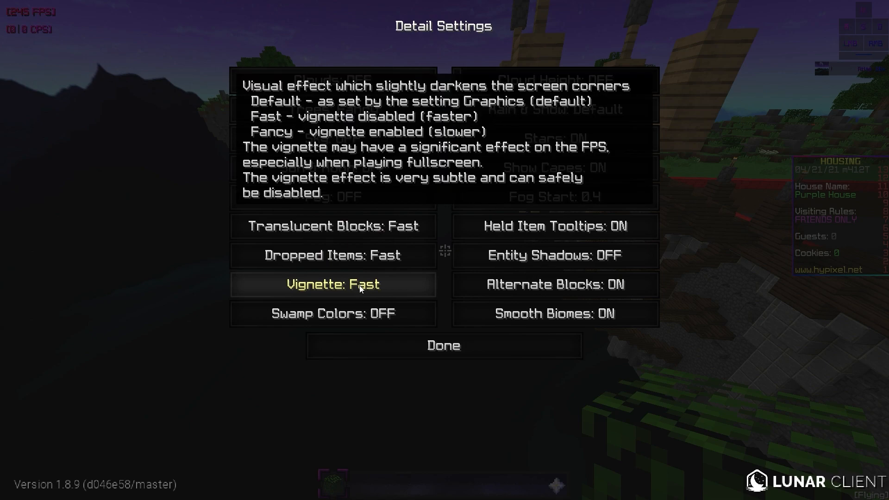
mouse_move(832, 363)
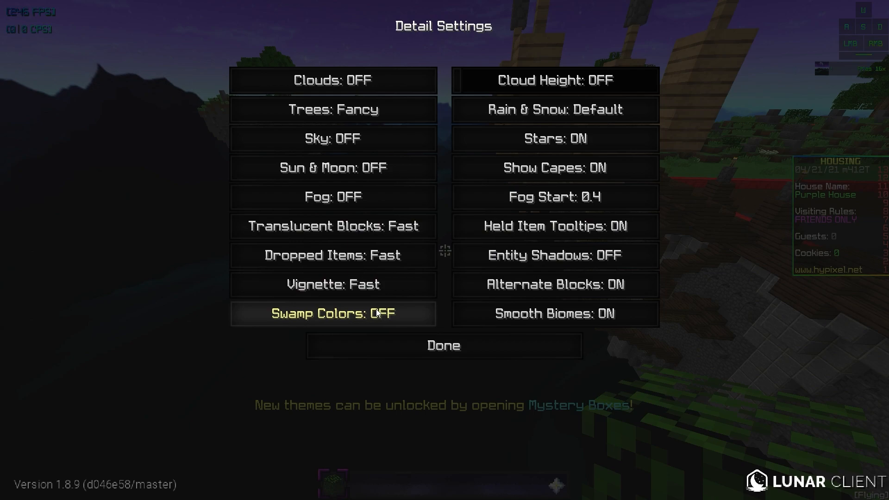
mouse_move(621, 50)
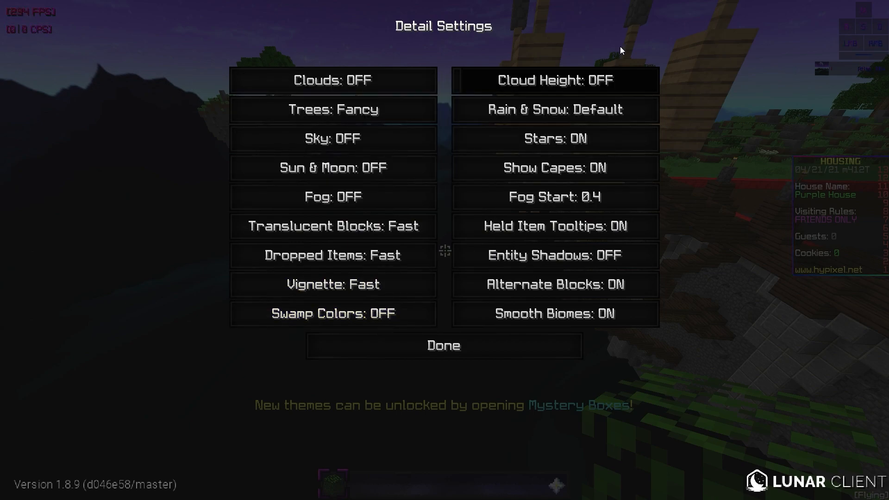
mouse_move(390, 99)
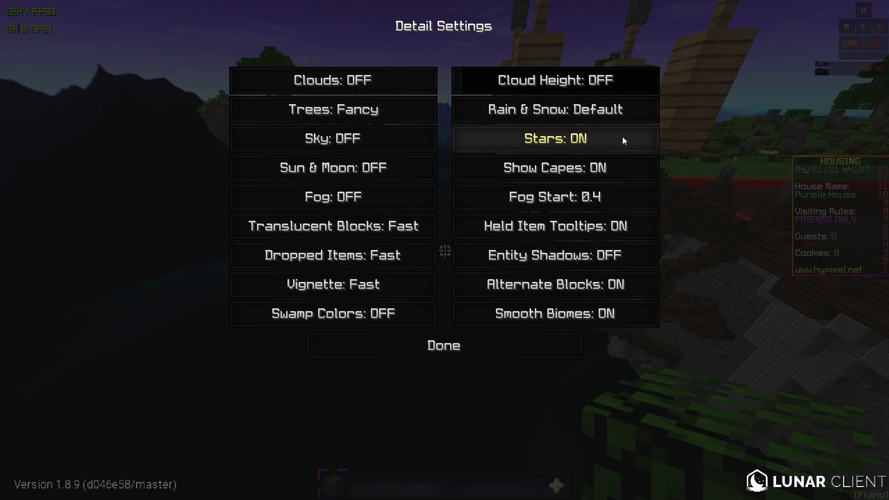
mouse_move(633, 149)
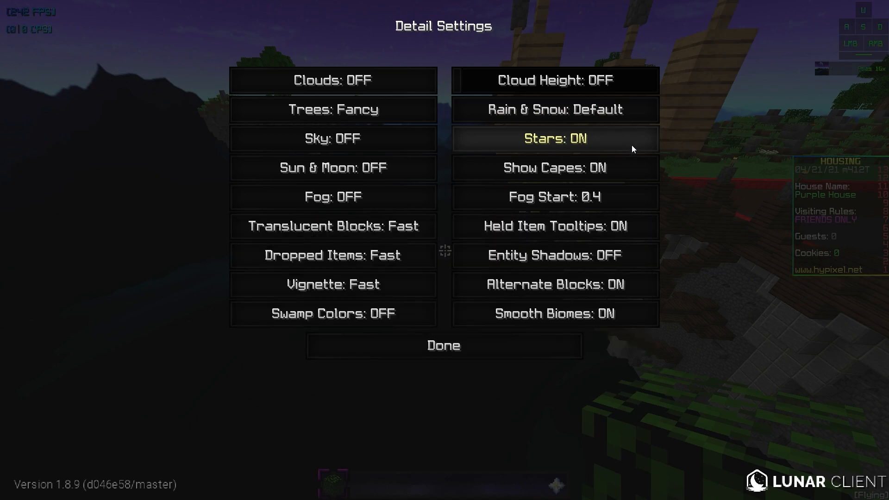
click(554, 139)
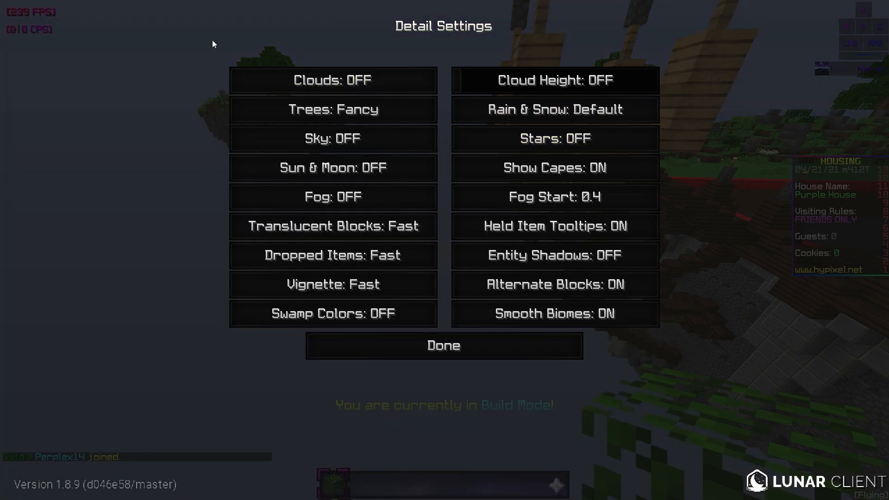
click(554, 138)
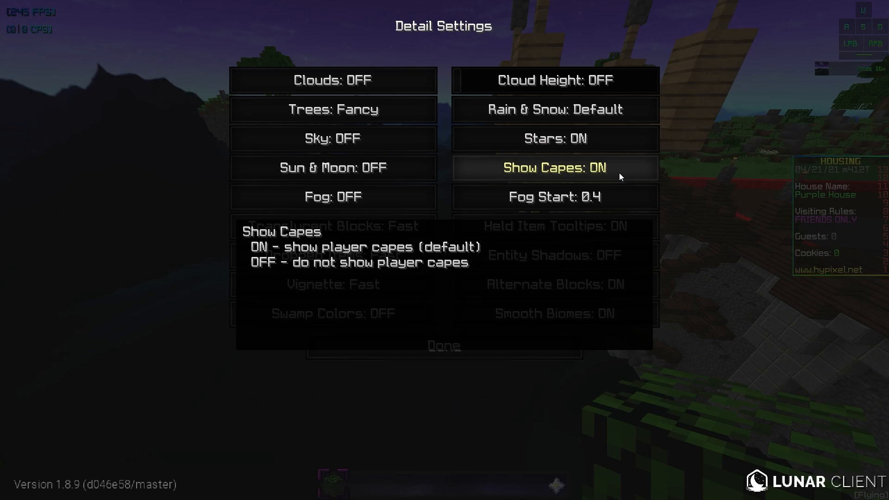
mouse_move(629, 171)
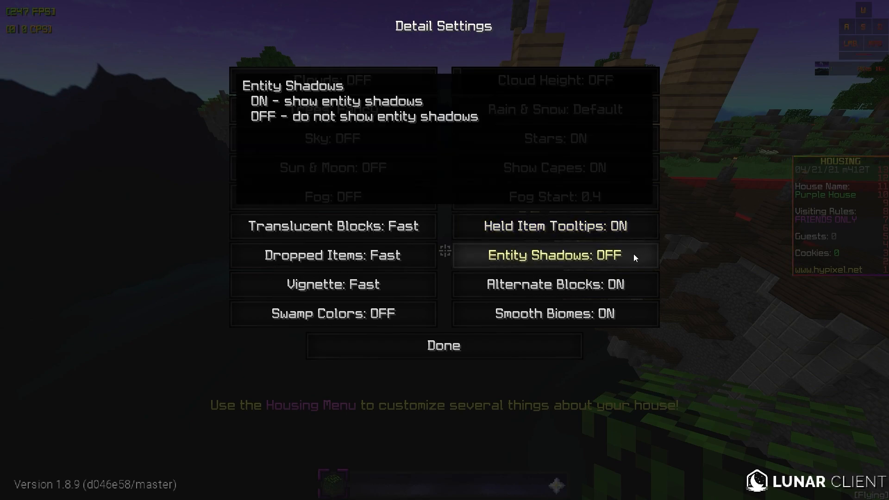
mouse_move(620, 267)
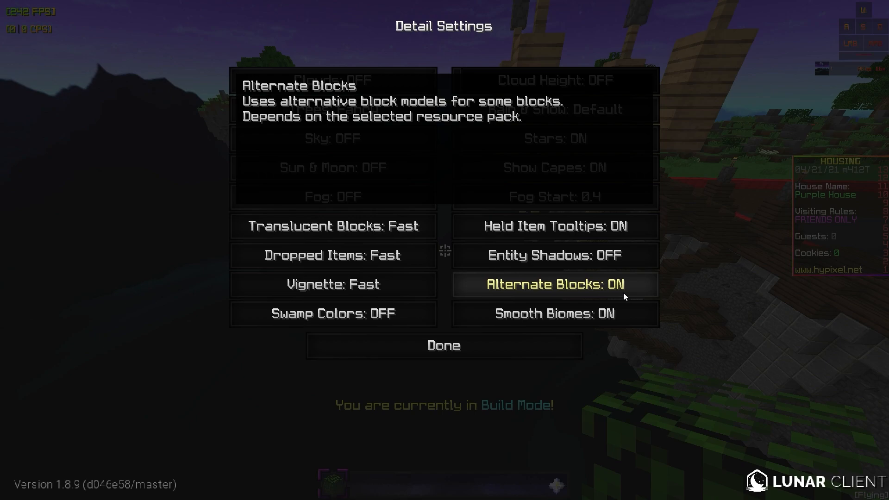
mouse_move(646, 315)
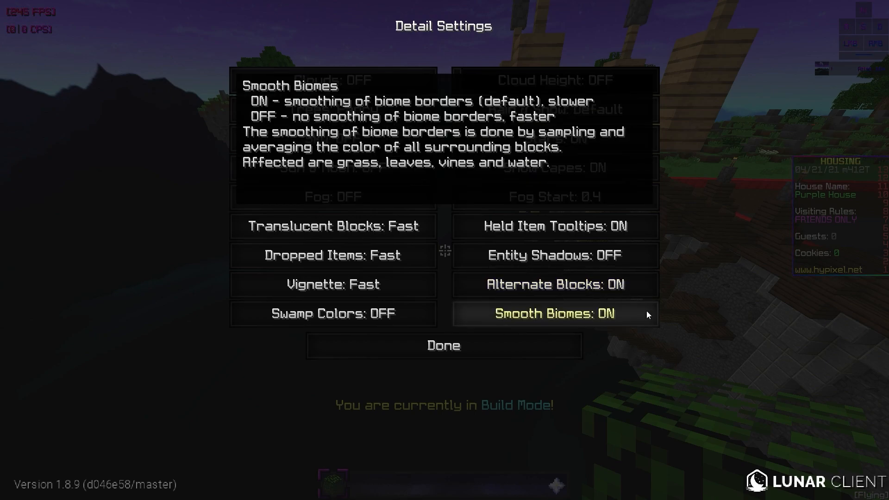
mouse_move(635, 328)
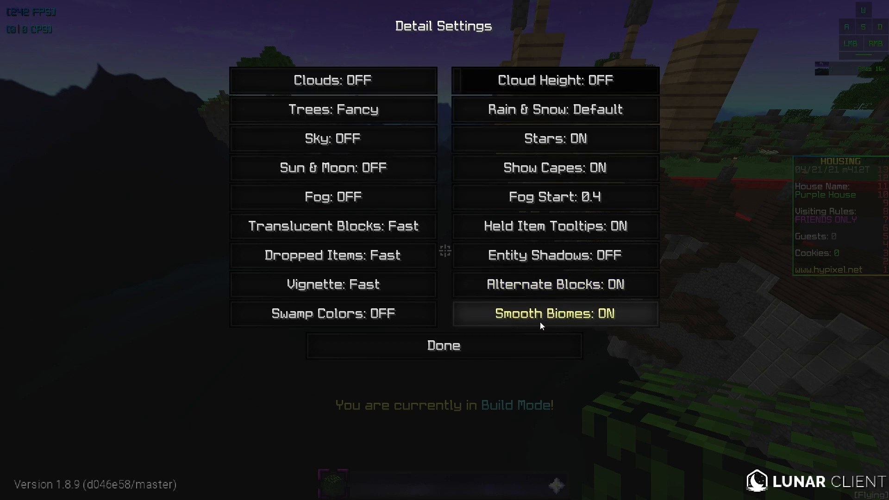
Review Animation Settings with most animations off and Particles Minimal, then return to Video Settings.
click(443, 346)
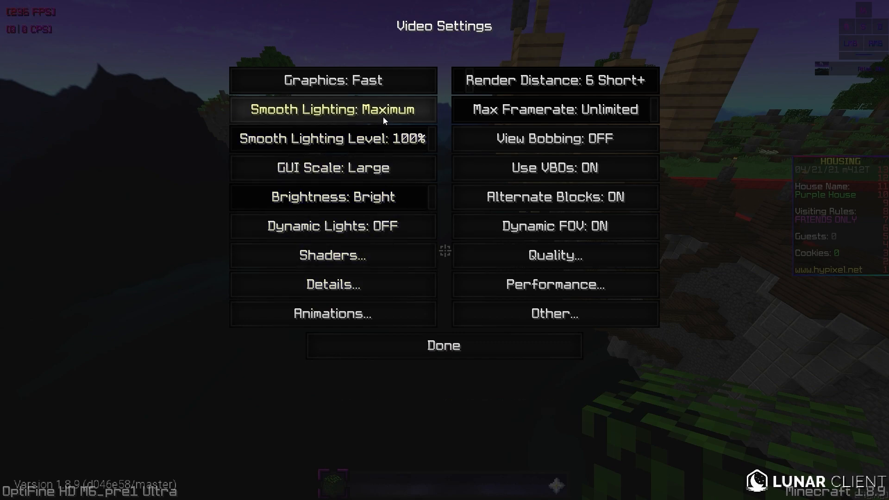
click(332, 313)
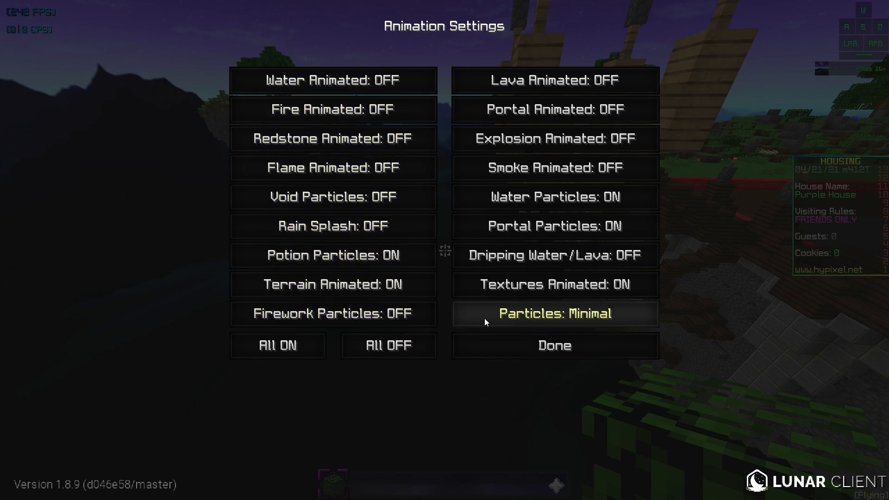
mouse_move(423, 84)
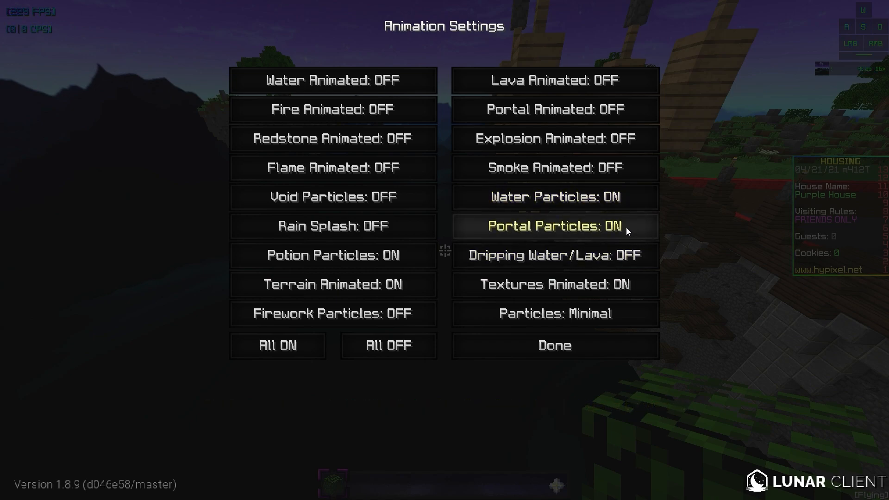
mouse_move(611, 305)
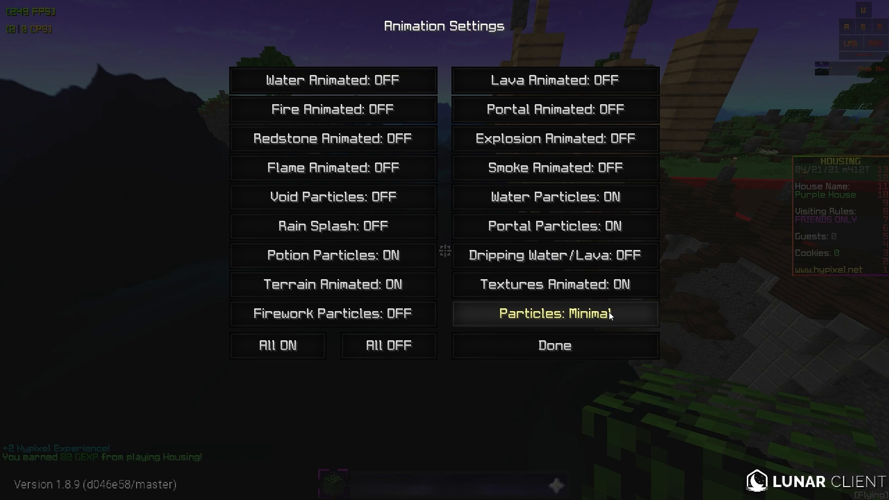
mouse_move(333, 167)
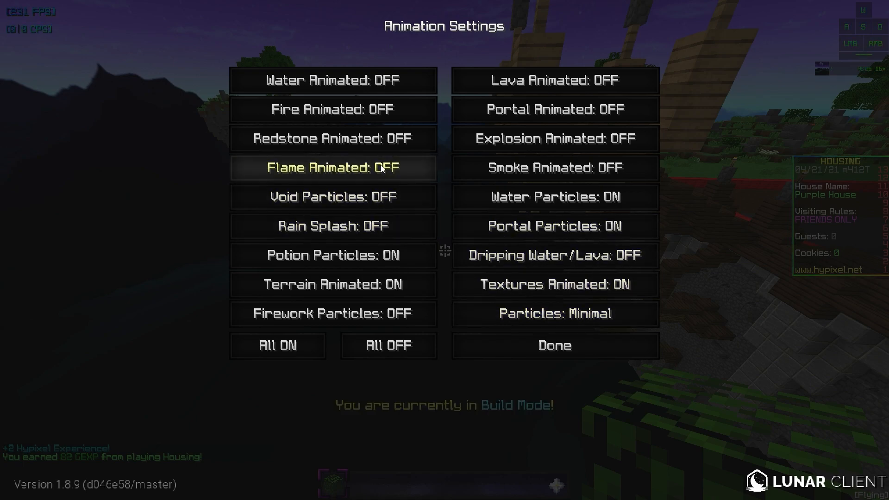
mouse_move(406, 173)
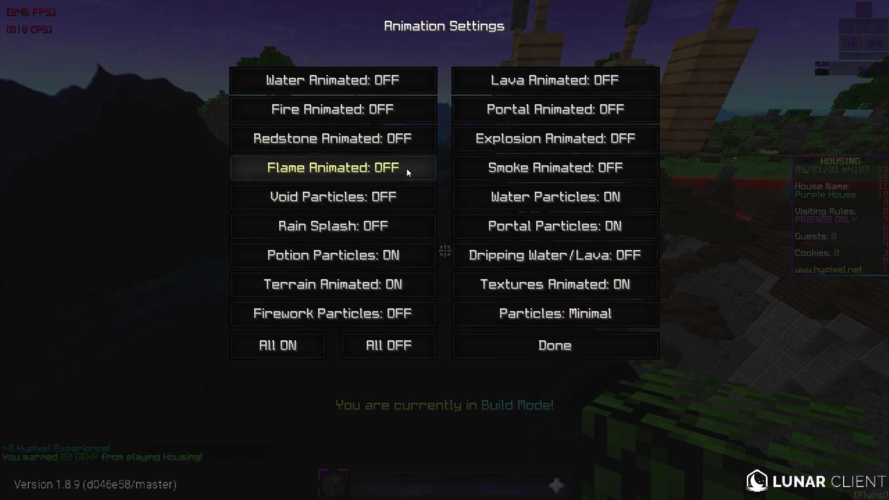
mouse_move(554, 345)
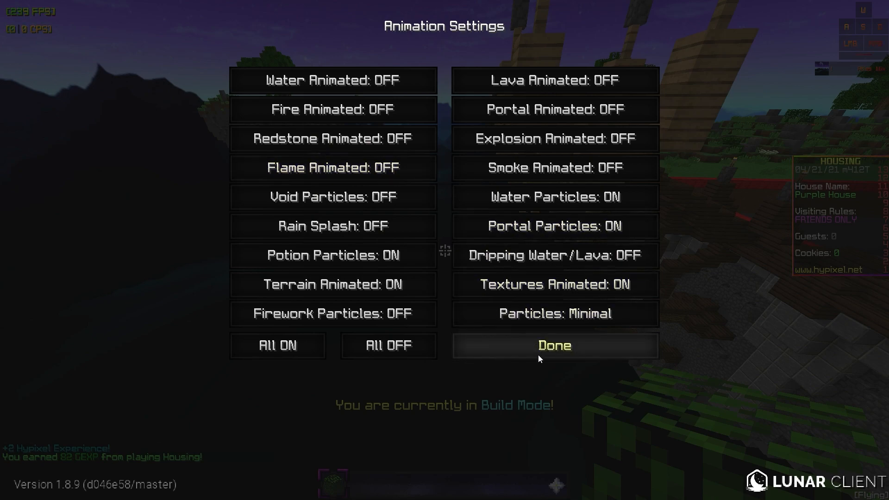
click(555, 345)
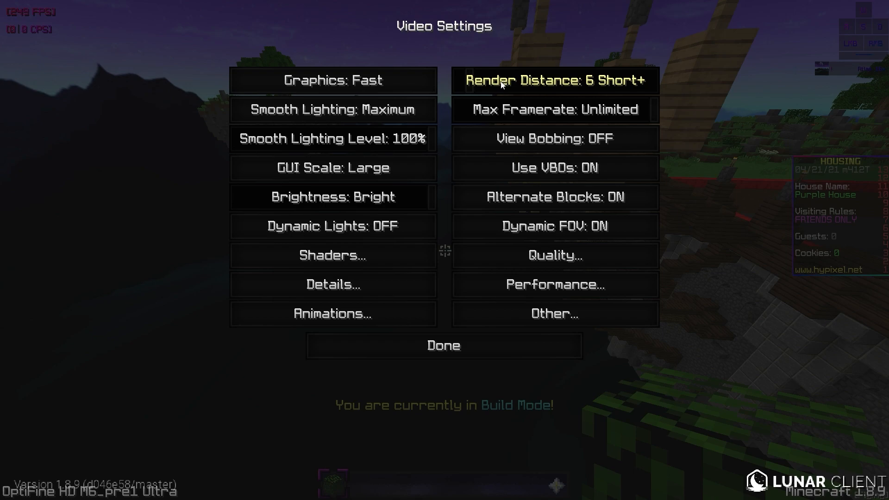
Cycle Render Distance through 2 Tiny and 4 Short, settling on 6 Short+.
click(555, 80)
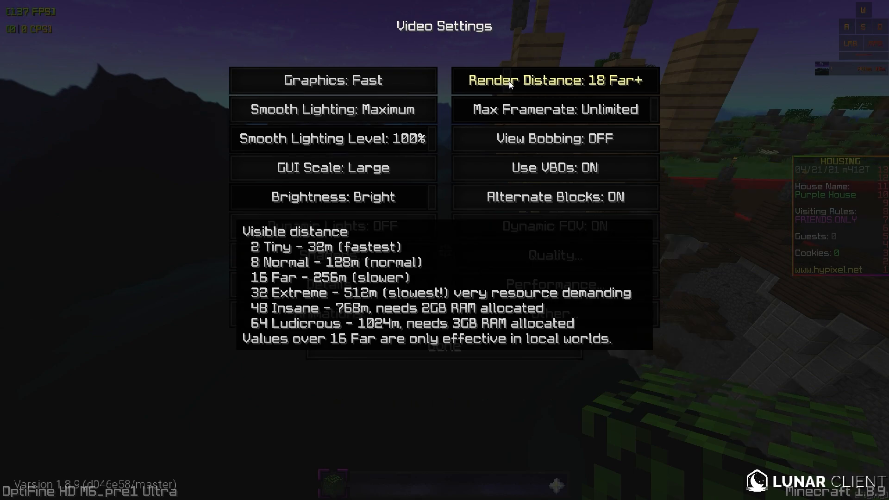
click(554, 81)
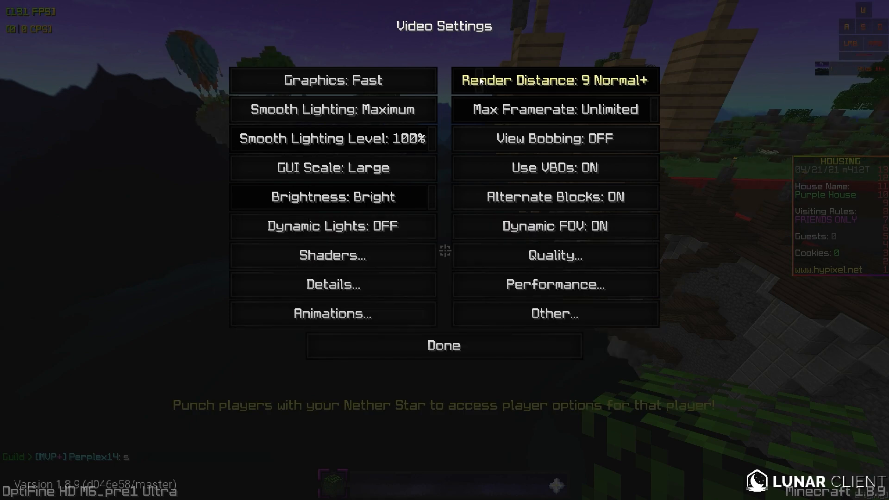
click(555, 80)
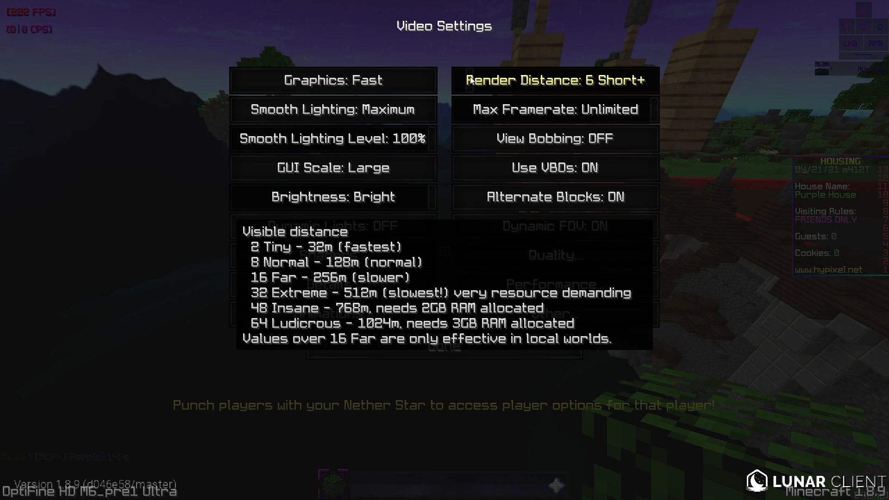
click(555, 80)
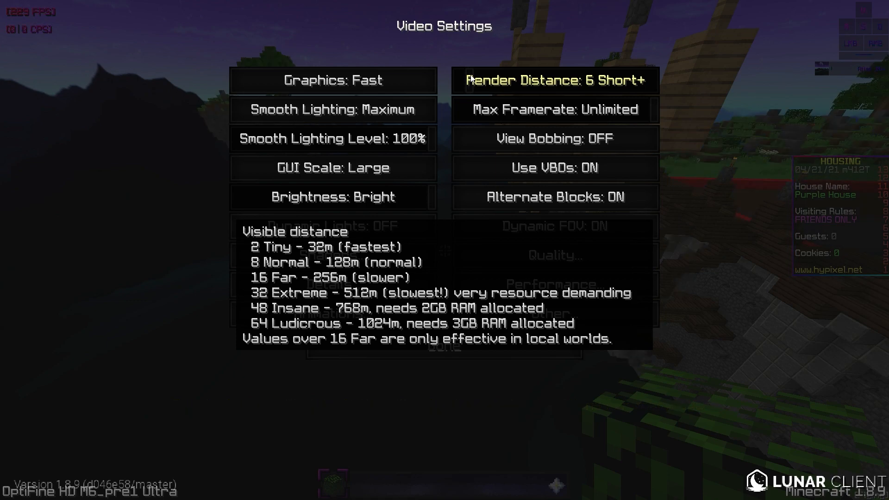
click(554, 80)
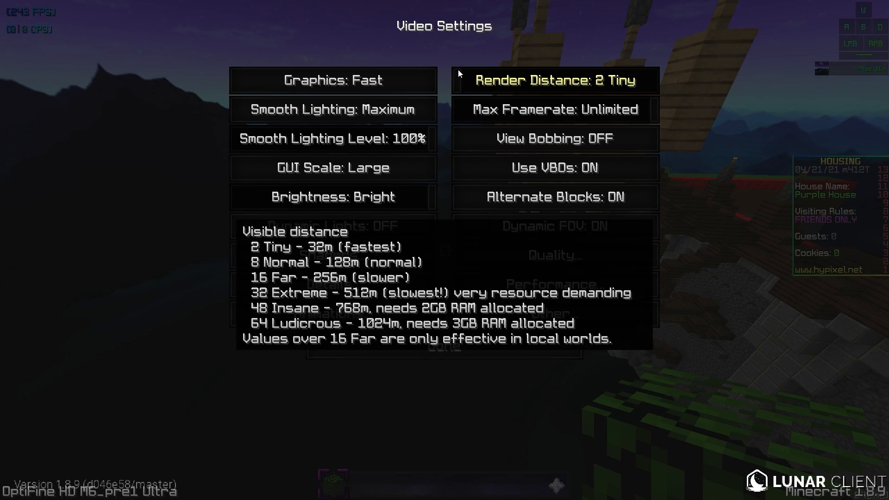
click(555, 80)
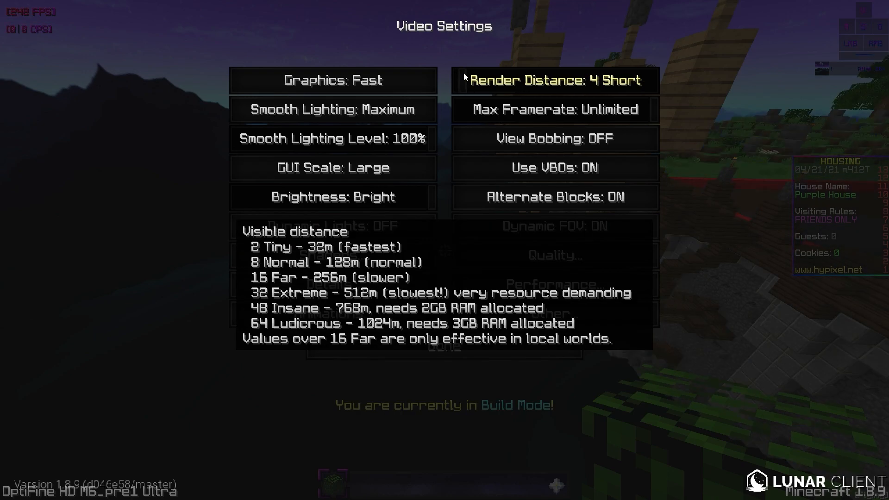
click(555, 80)
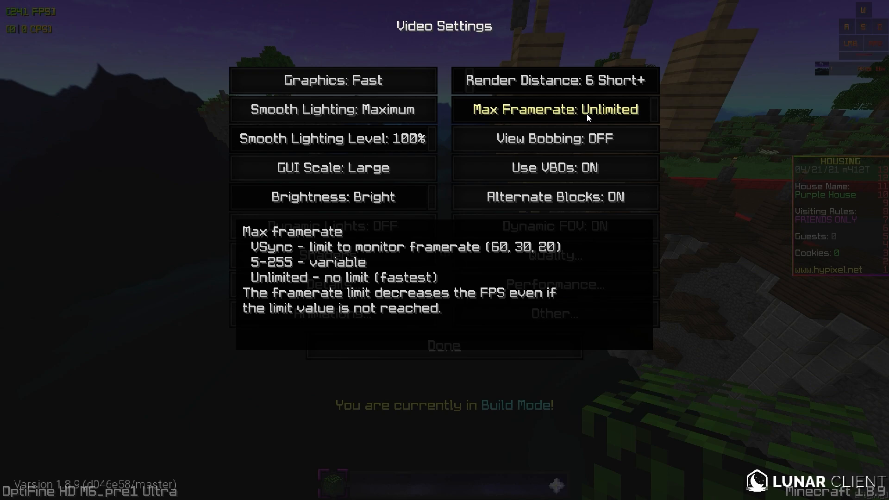
mouse_move(566, 114)
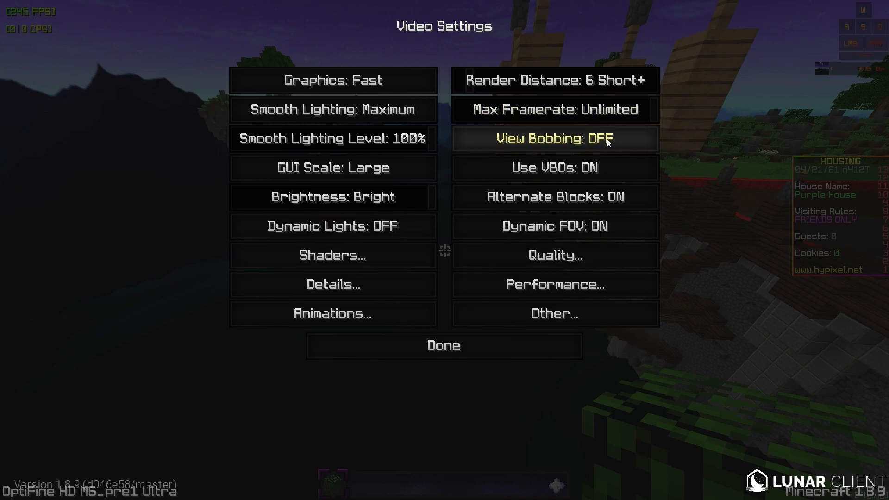
click(553, 138)
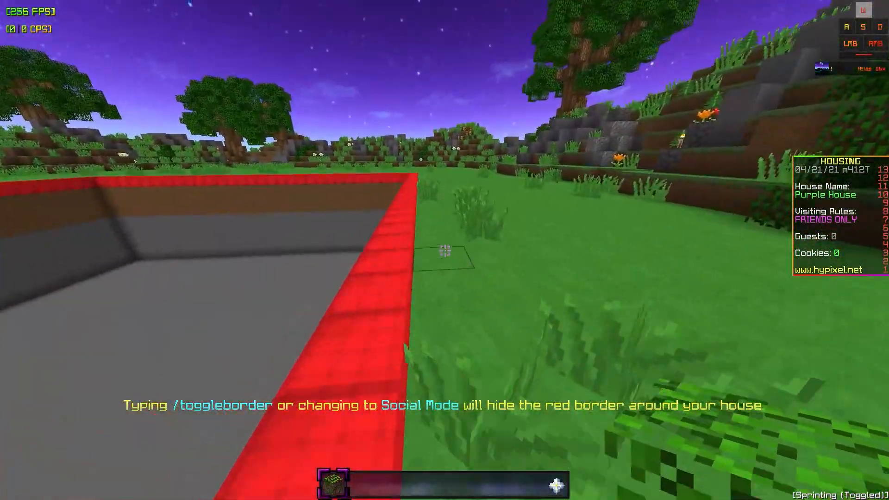
key(Escape)
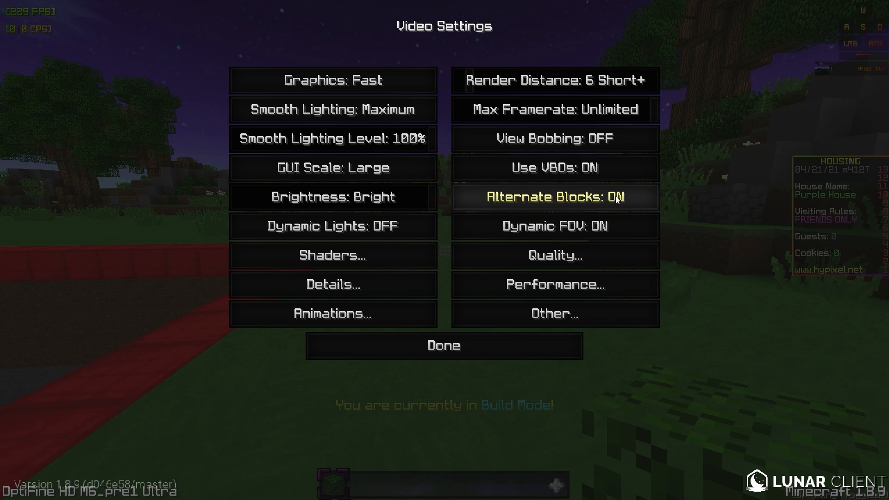
mouse_move(626, 208)
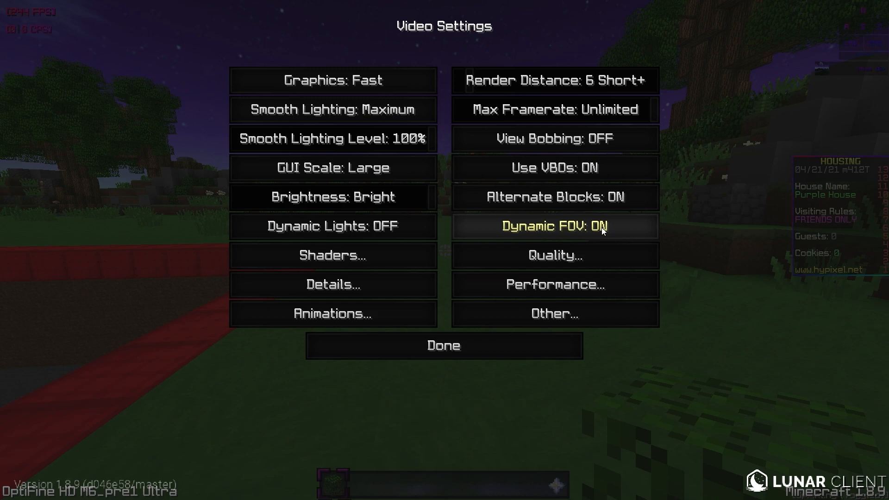
mouse_move(685, 238)
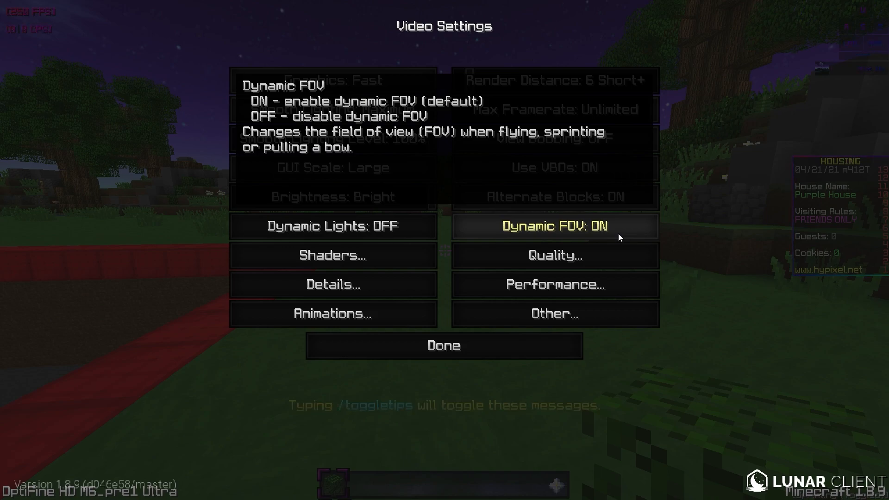
Review Quality Settings with Antialiasing and Connected Textures off, then return to Video Settings.
click(553, 256)
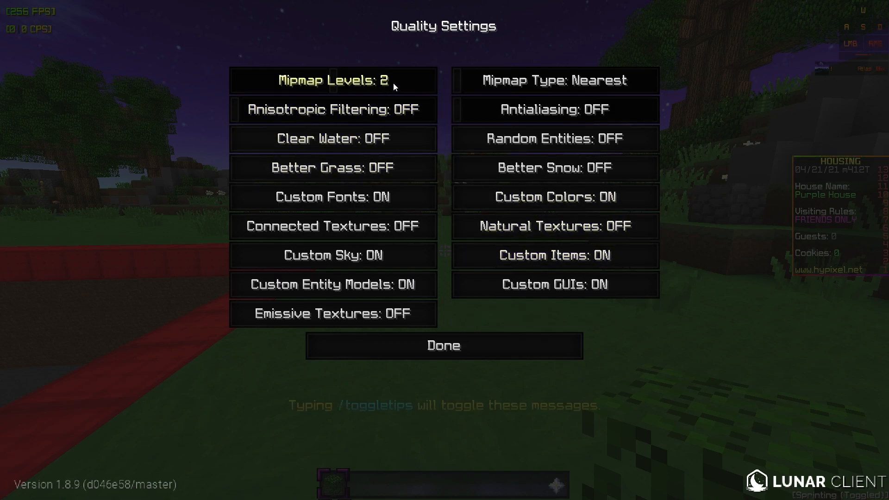
mouse_move(427, 94)
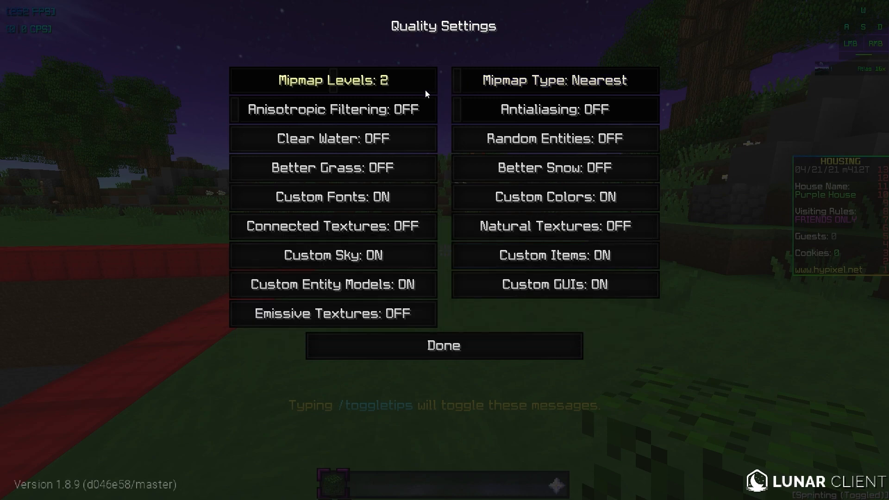
mouse_move(359, 92)
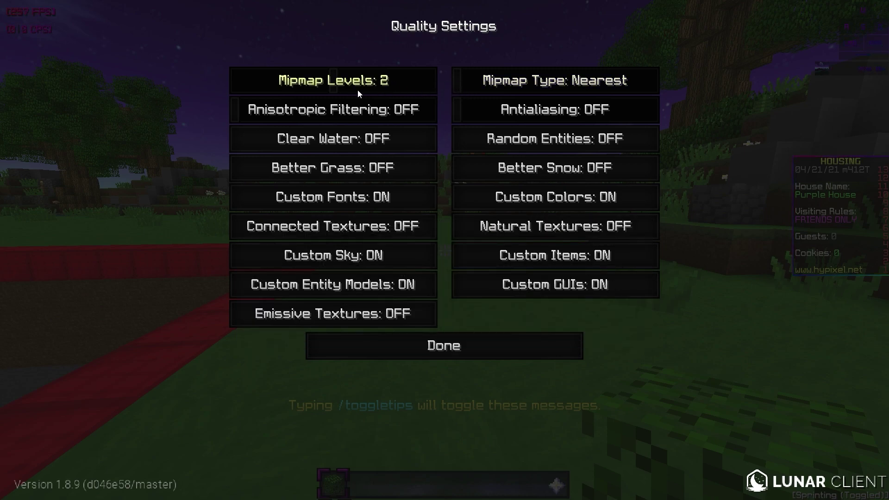
mouse_move(553, 80)
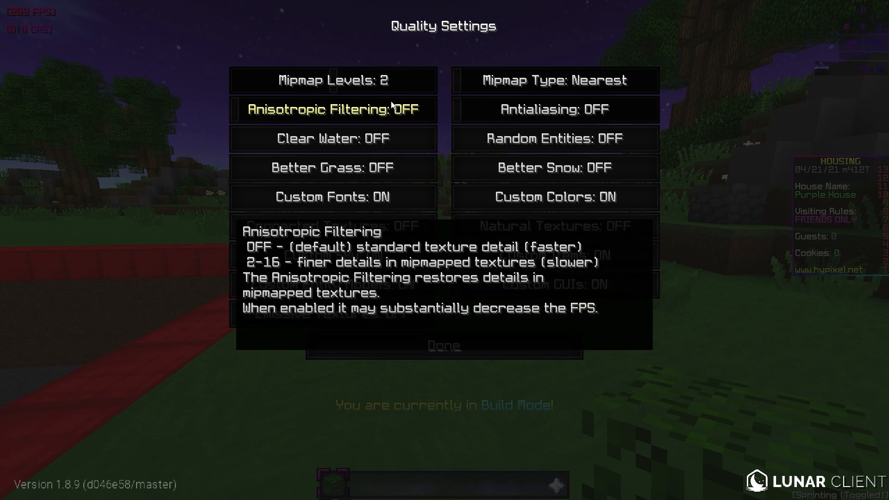
mouse_move(393, 139)
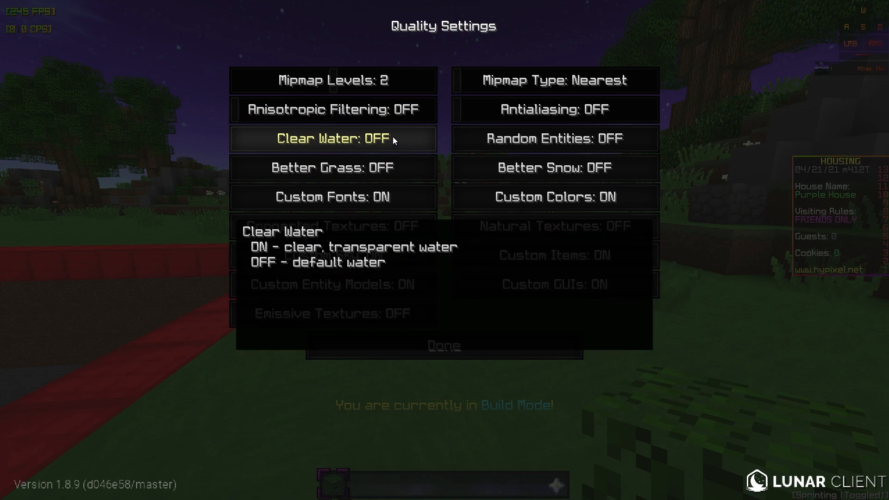
mouse_move(406, 180)
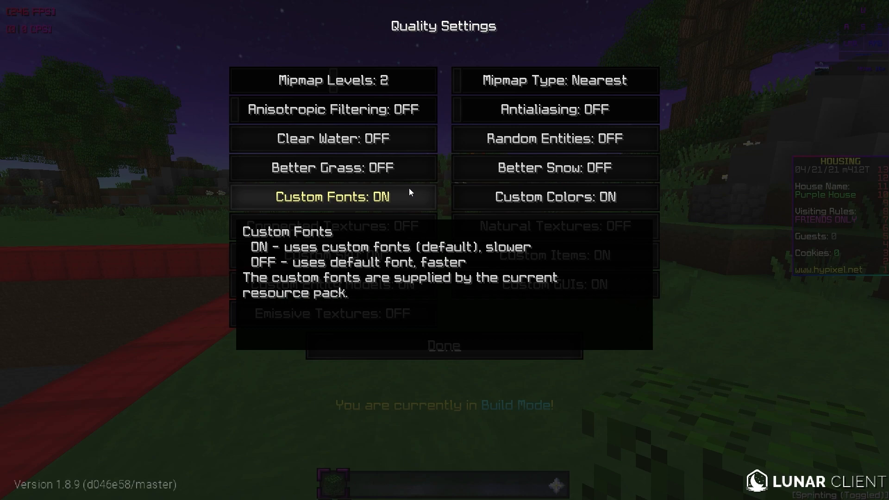
mouse_move(334, 225)
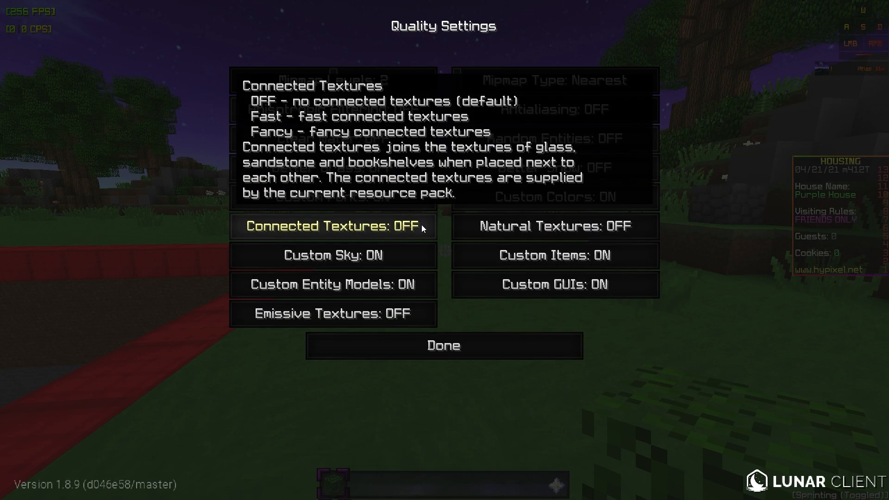
mouse_move(409, 229)
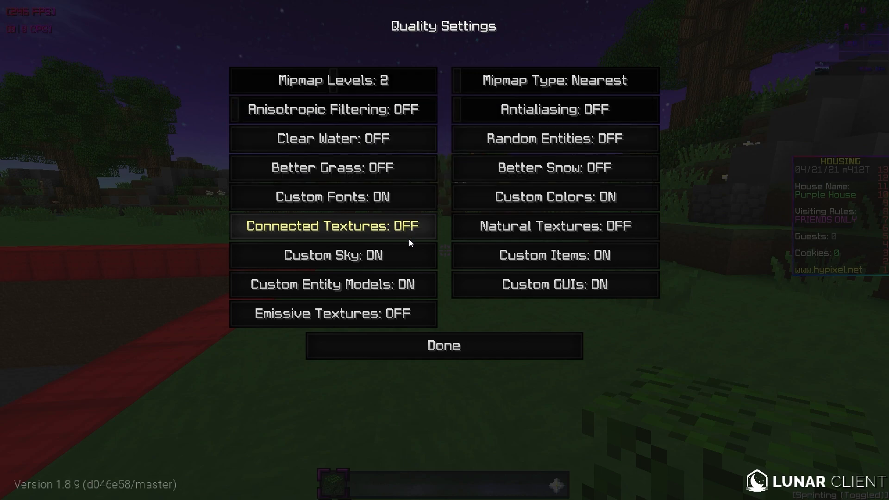
mouse_move(409, 261)
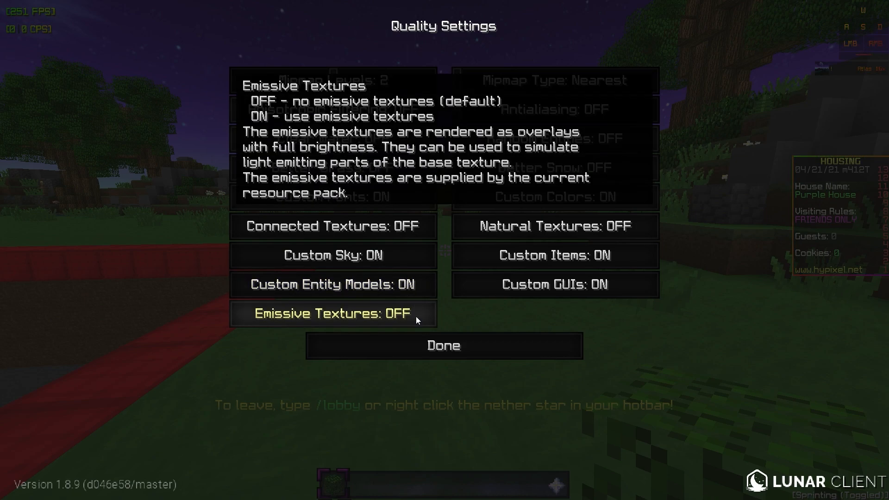
mouse_move(425, 316)
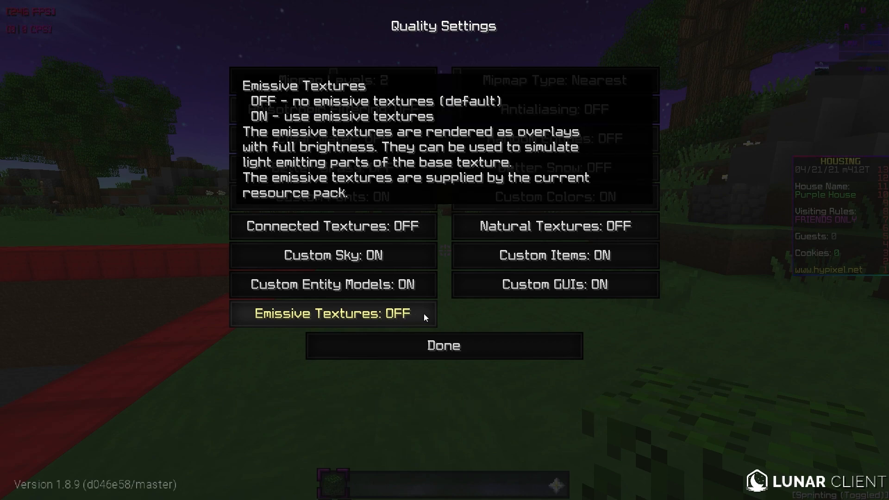
mouse_move(641, 109)
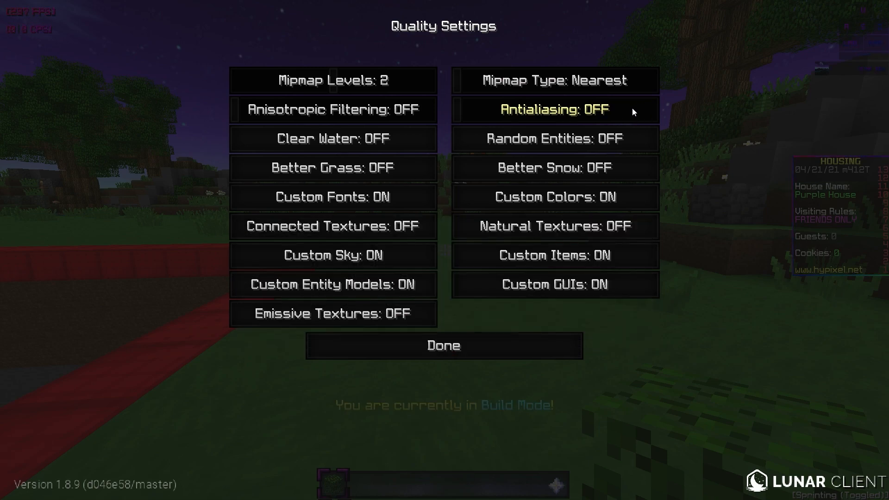
mouse_move(553, 139)
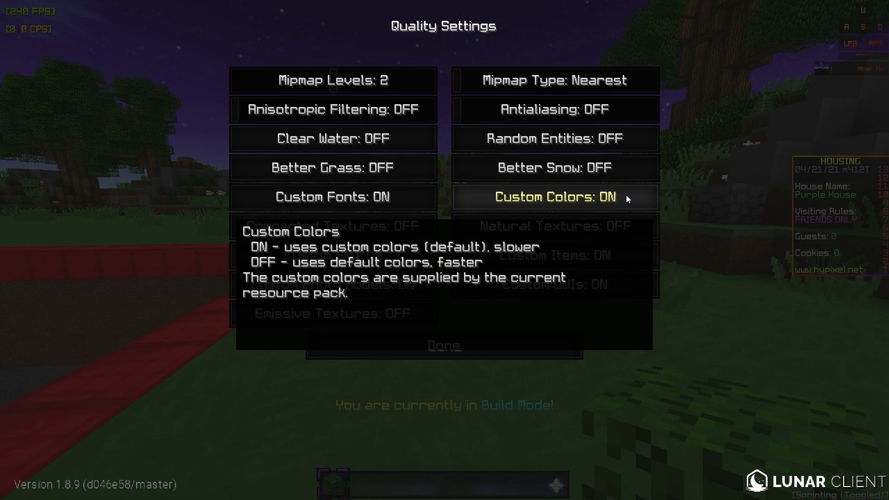
mouse_move(475, 212)
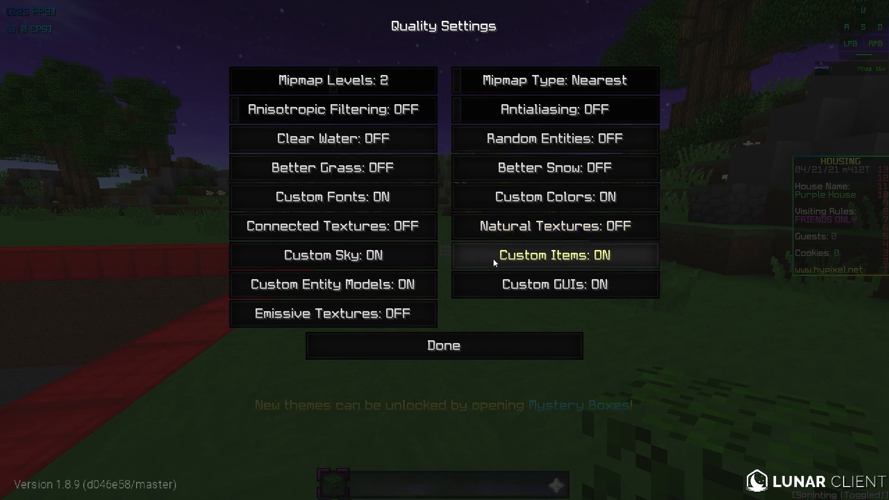
mouse_move(485, 295)
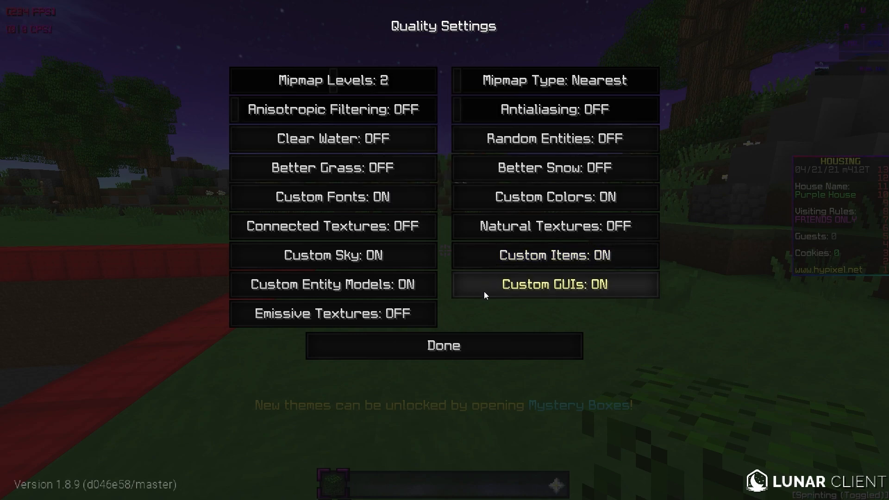
click(443, 346)
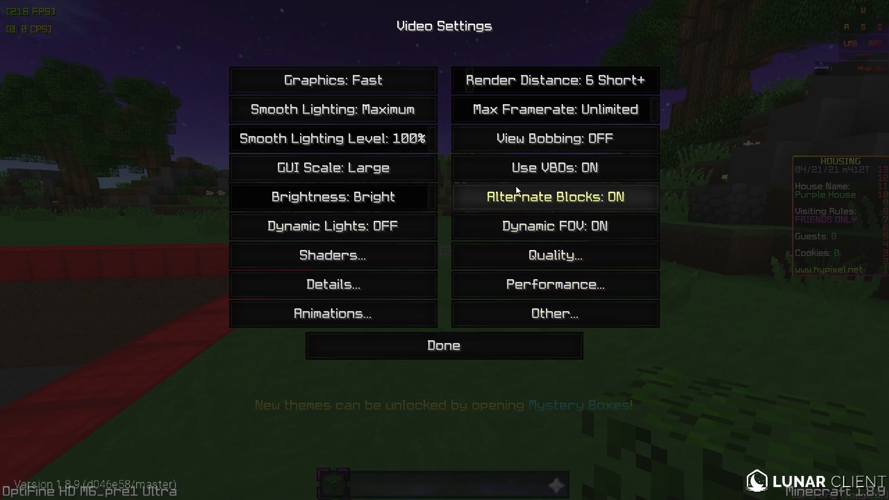
mouse_move(555, 284)
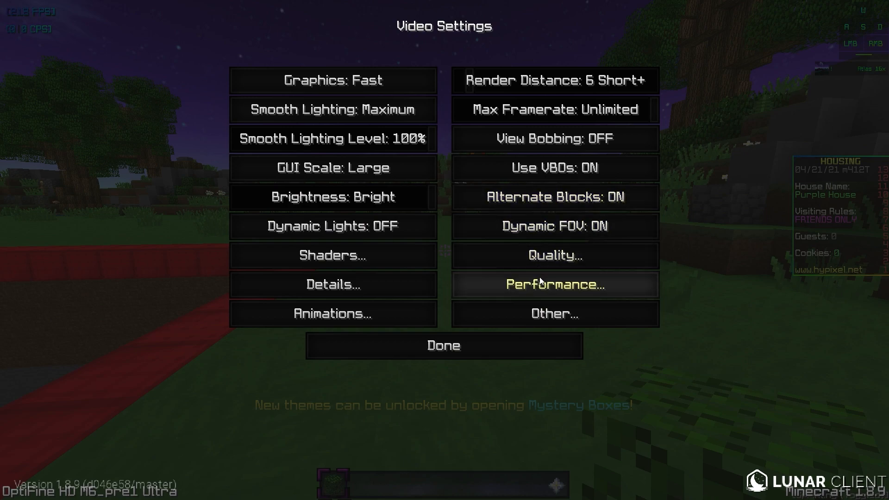
Review Performance Settings keeping Smart Animations on and Render Regions off, then open Other Settings.
click(555, 285)
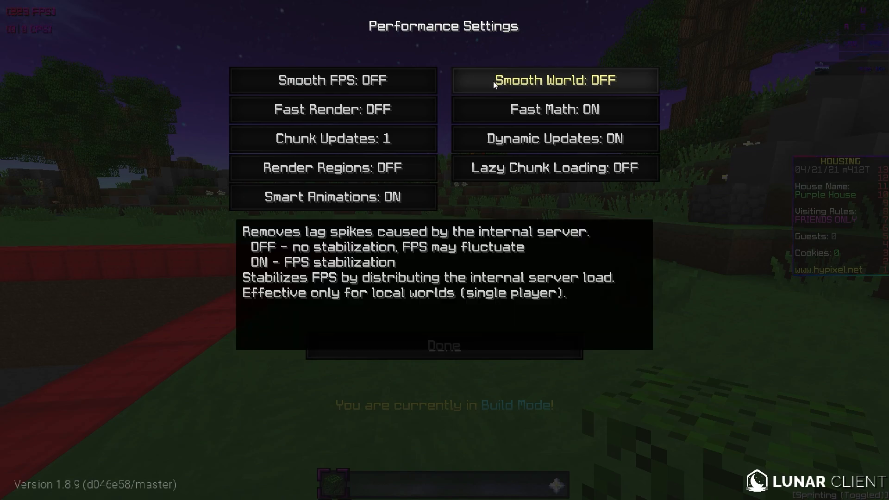
mouse_move(566, 88)
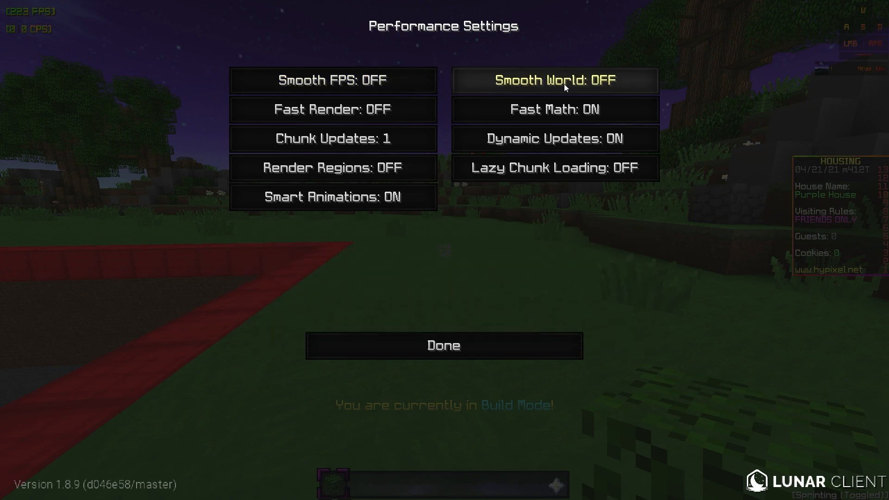
mouse_move(414, 112)
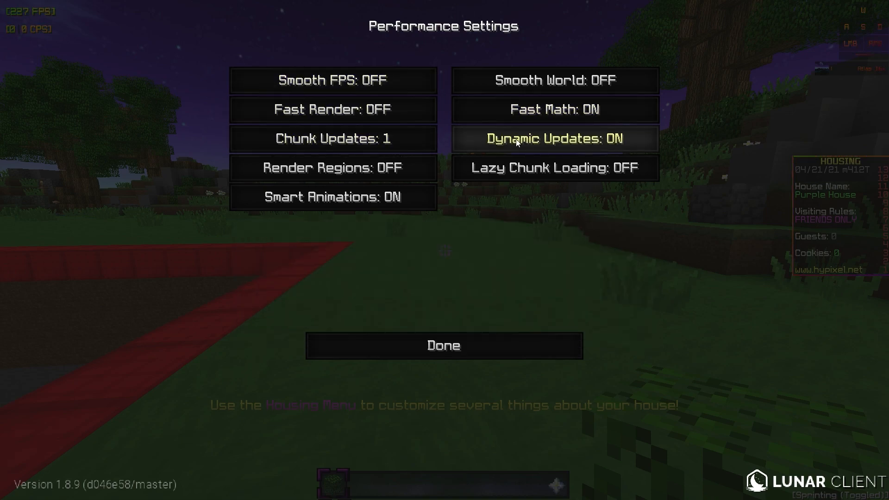
mouse_move(505, 144)
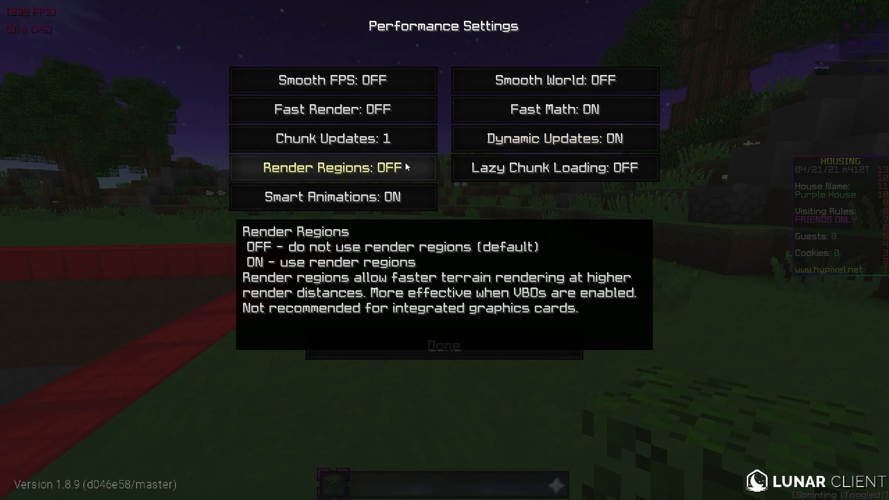
mouse_move(557, 167)
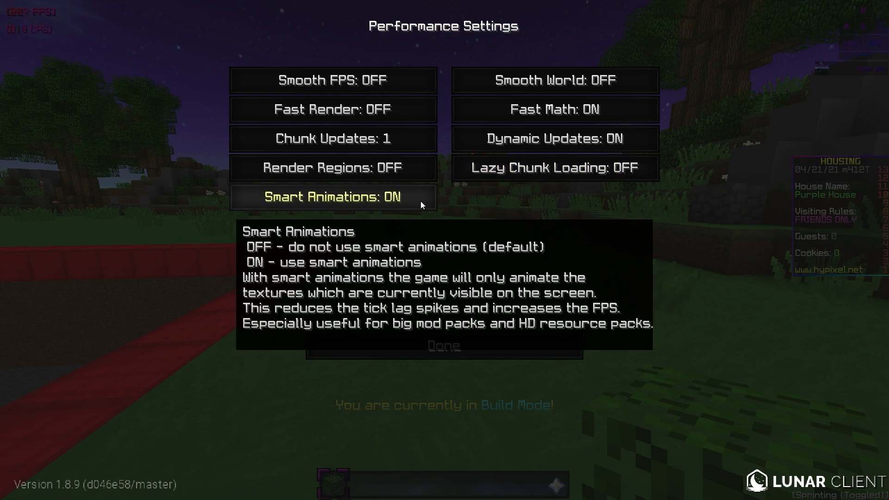
click(444, 345)
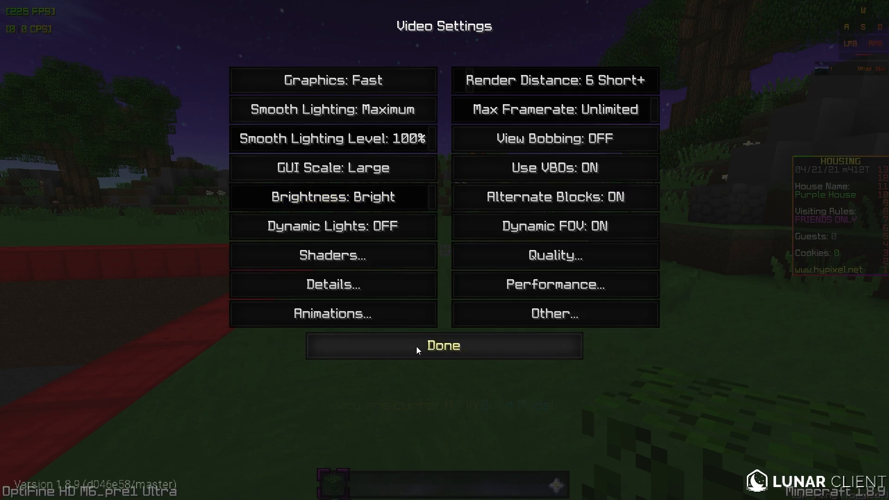
click(554, 314)
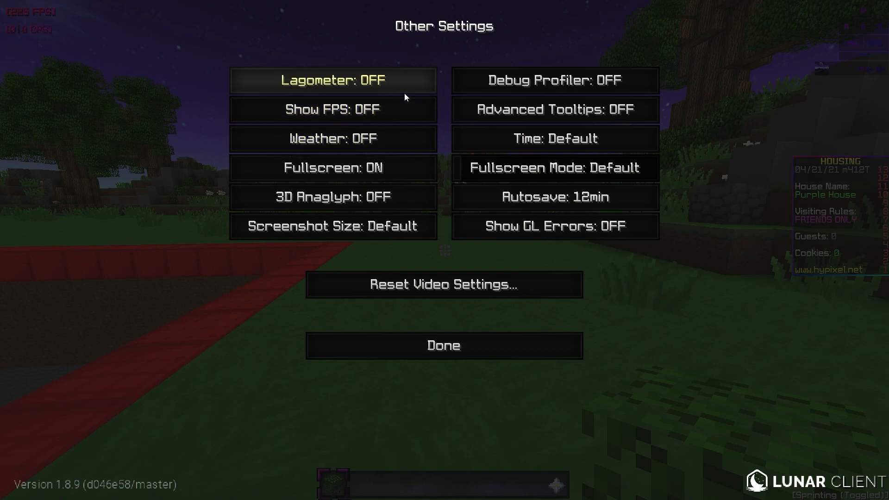
mouse_move(397, 111)
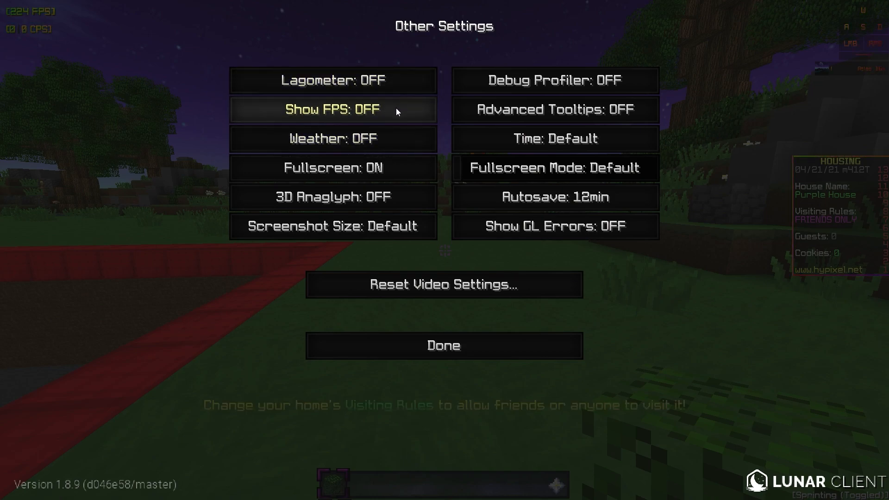
mouse_move(397, 80)
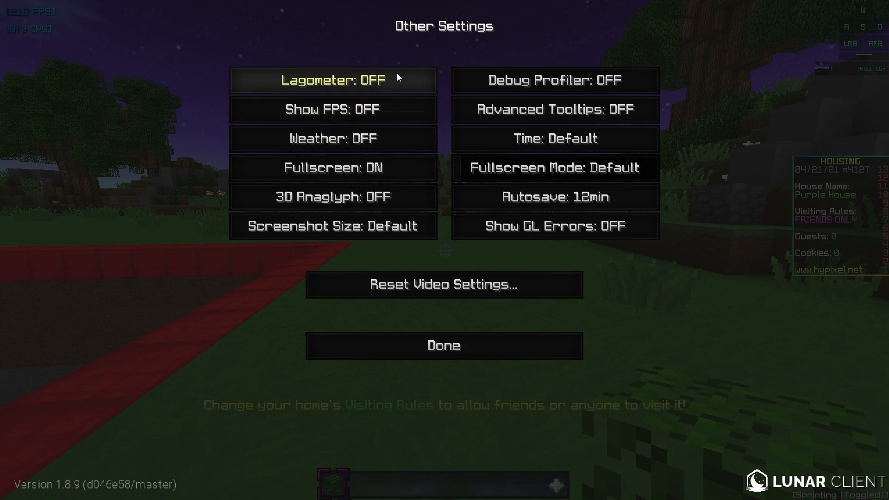
mouse_move(399, 166)
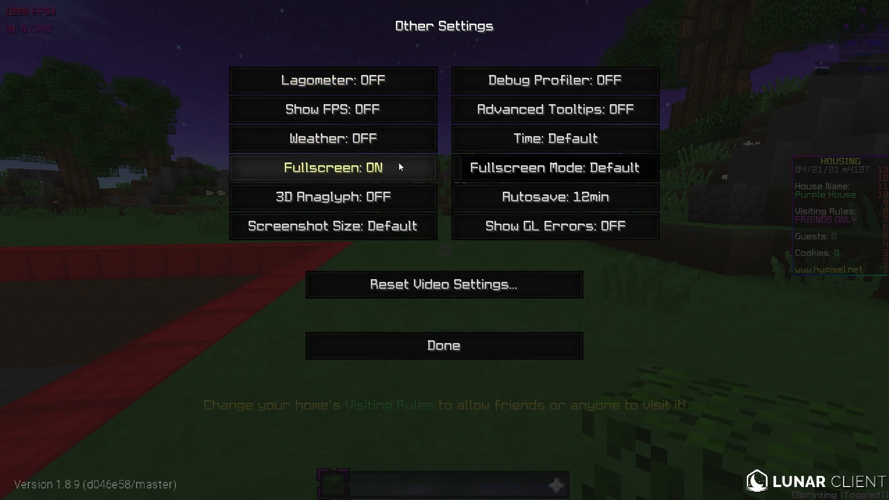
mouse_move(412, 170)
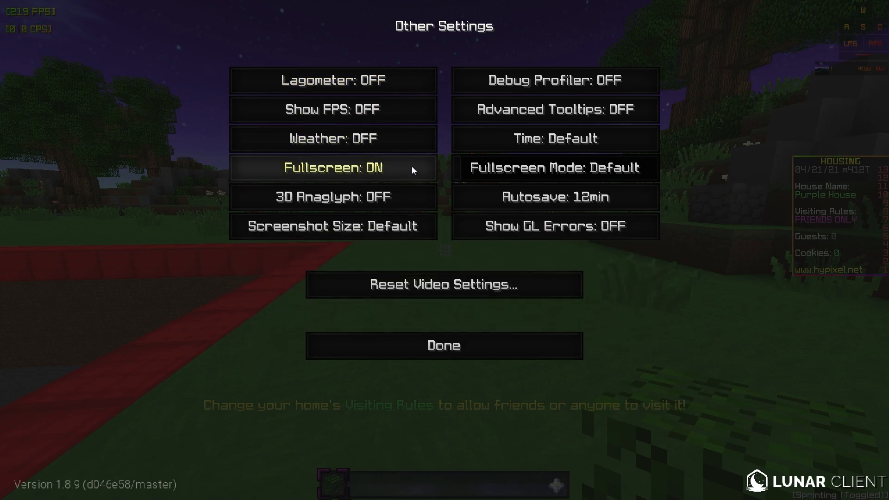
mouse_move(411, 181)
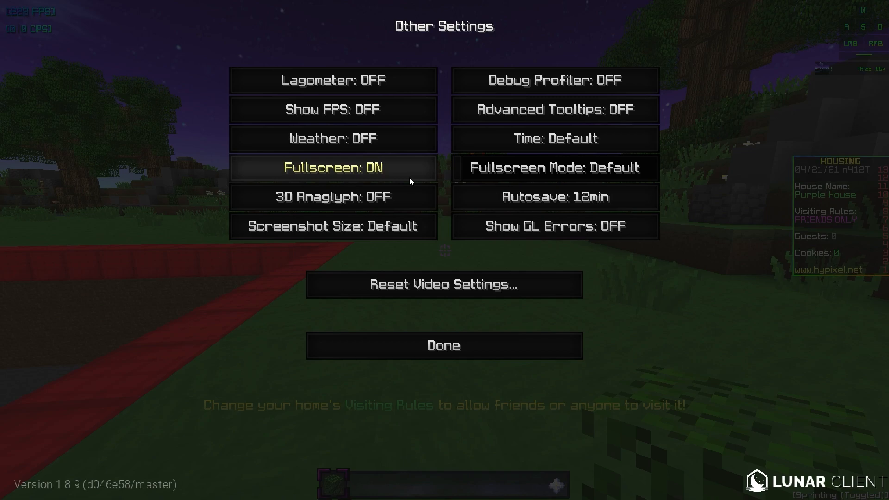
mouse_move(358, 184)
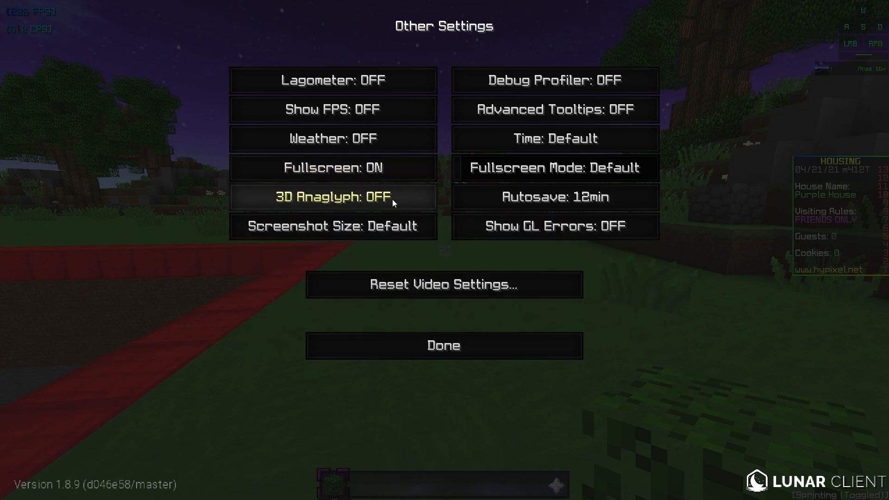
mouse_move(390, 199)
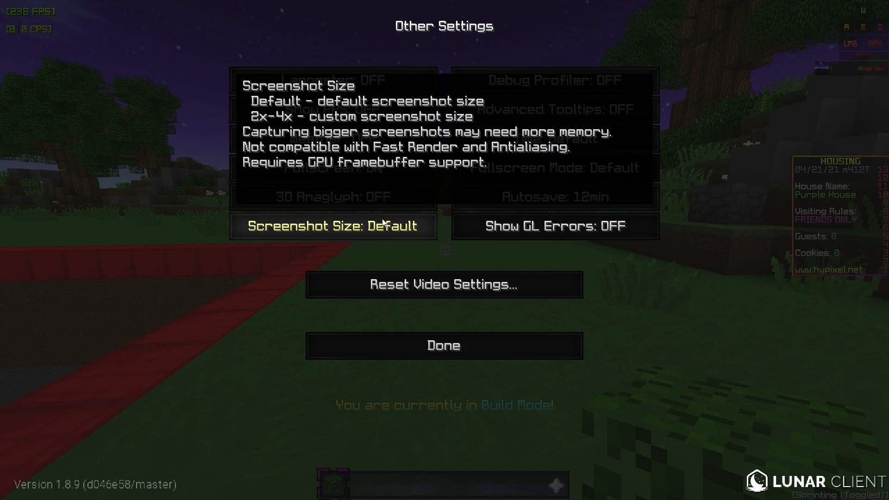
mouse_move(622, 176)
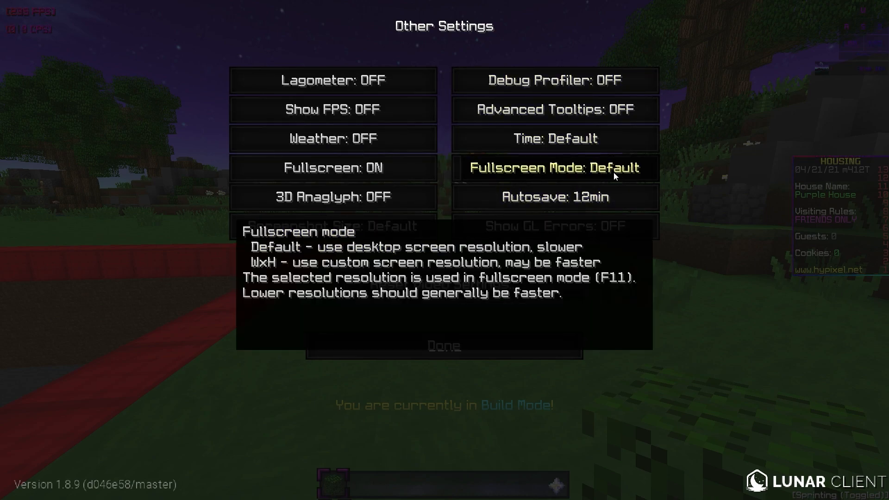
mouse_move(544, 323)
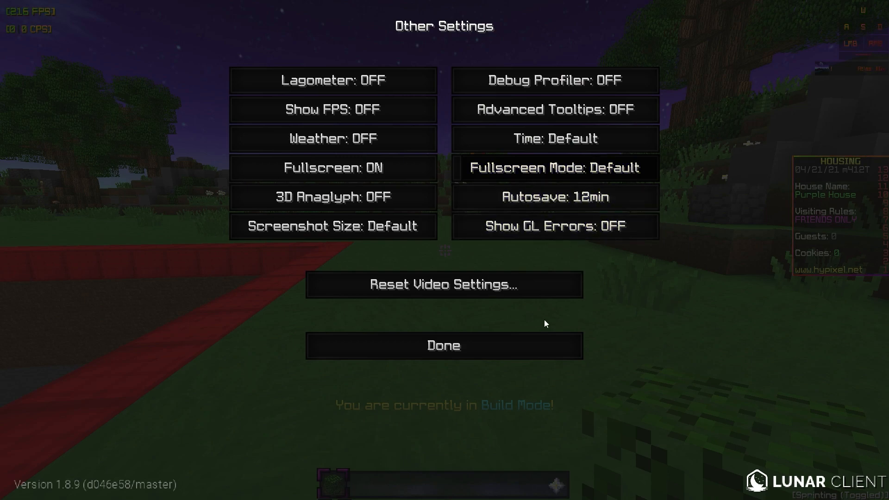
mouse_move(515, 330)
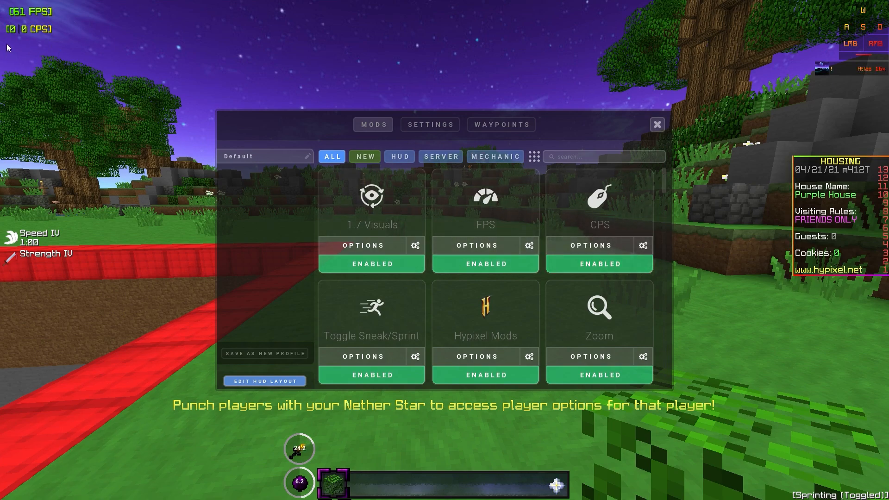
mouse_move(379, 204)
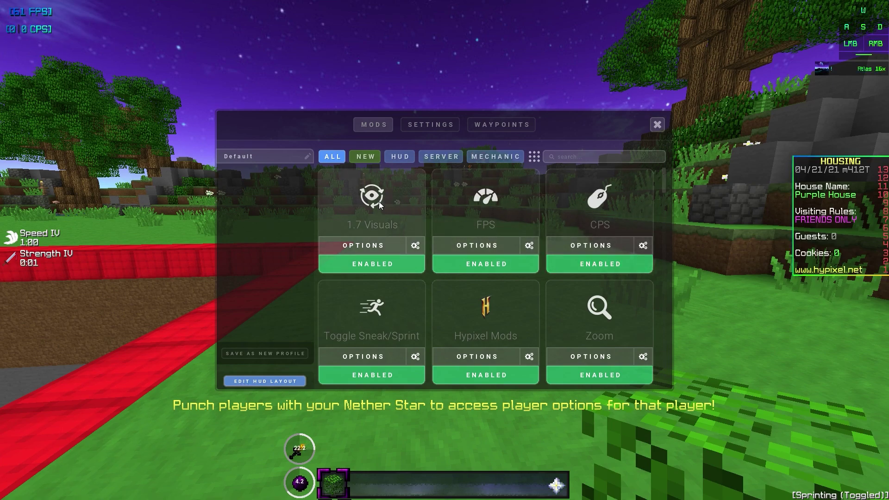
mouse_move(496, 244)
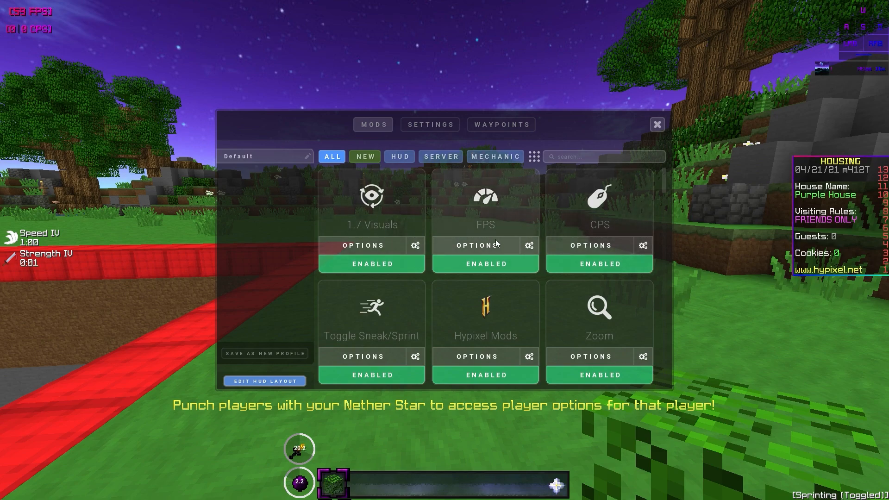
Inspect the FPS mod's red text colour with chroma, then return to the mods list.
click(476, 245)
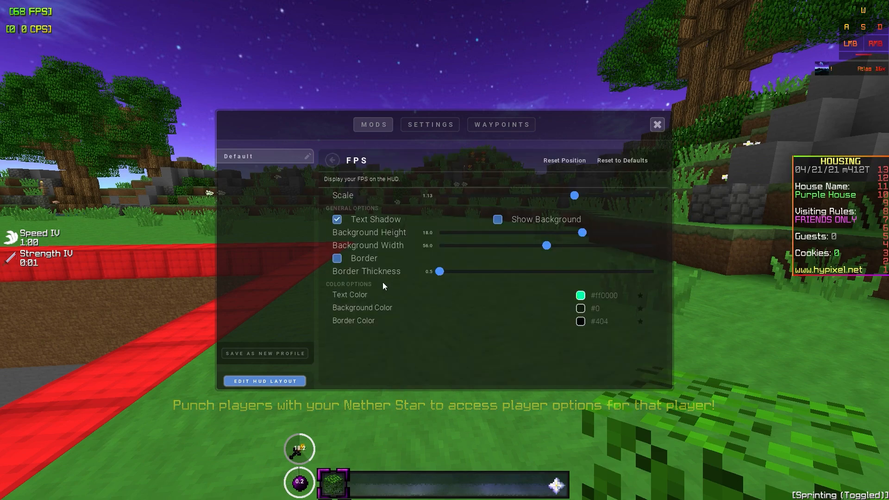
click(579, 295)
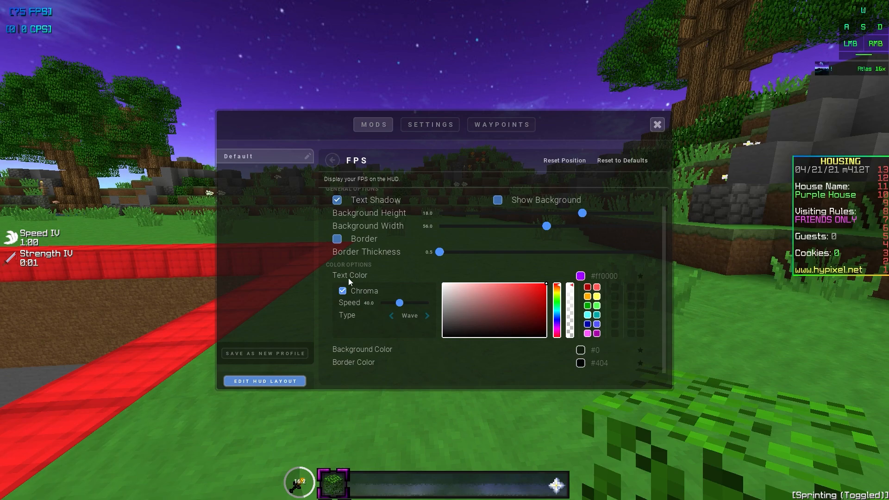
click(332, 160)
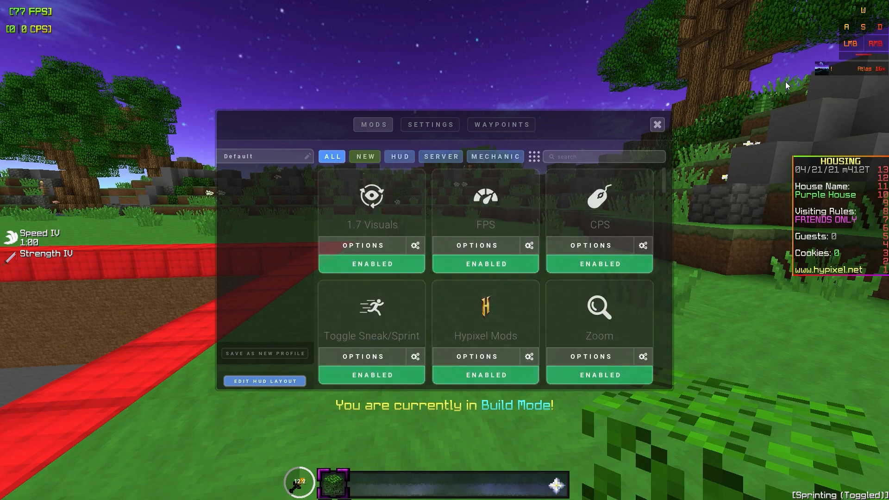
mouse_move(66, 164)
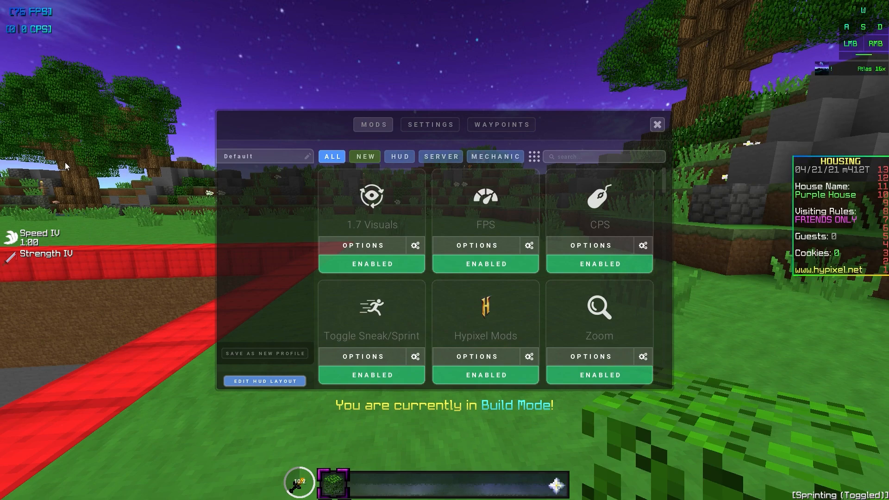
mouse_move(850, 10)
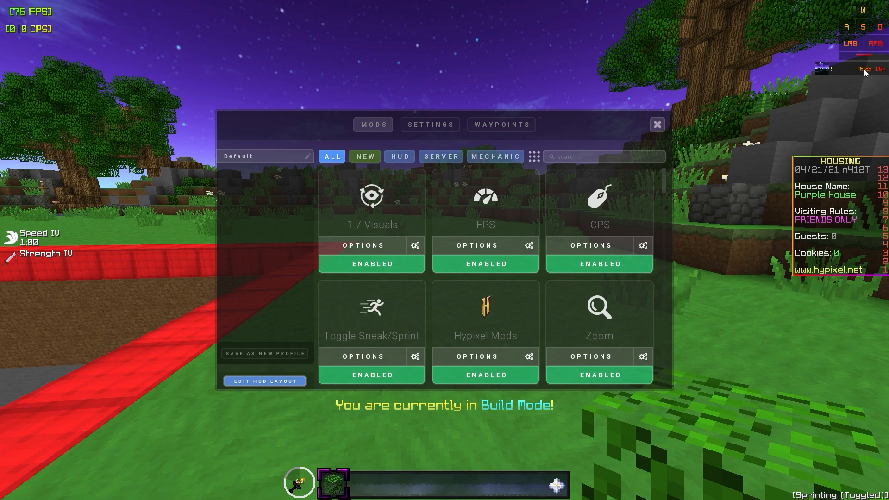
mouse_move(838, 95)
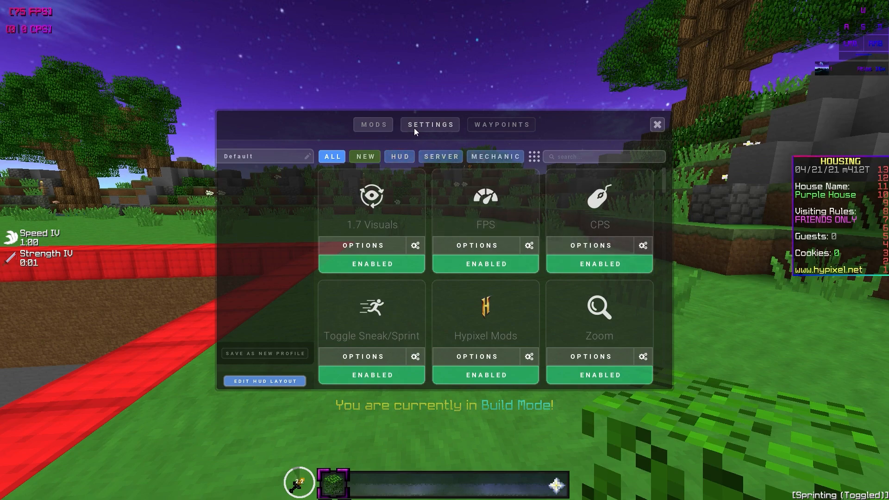
Review Lunar's Performance settings, then scroll General options showing wings, hats and cloaks.
click(429, 124)
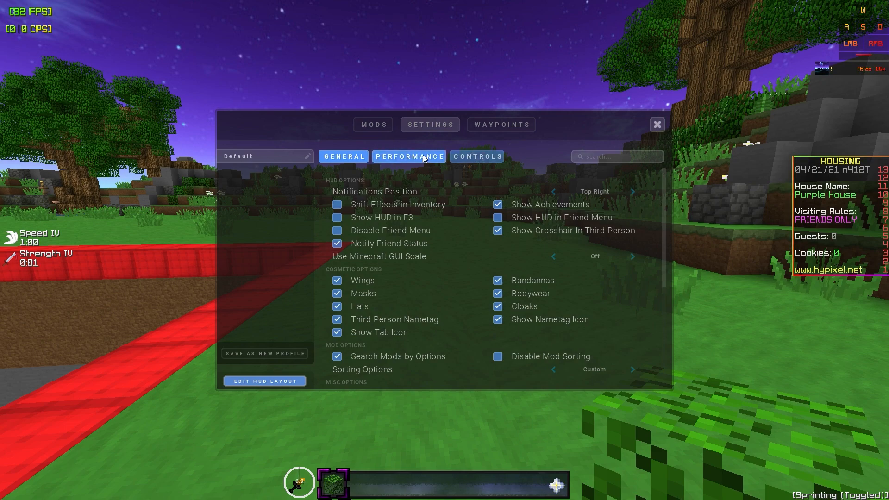
click(409, 156)
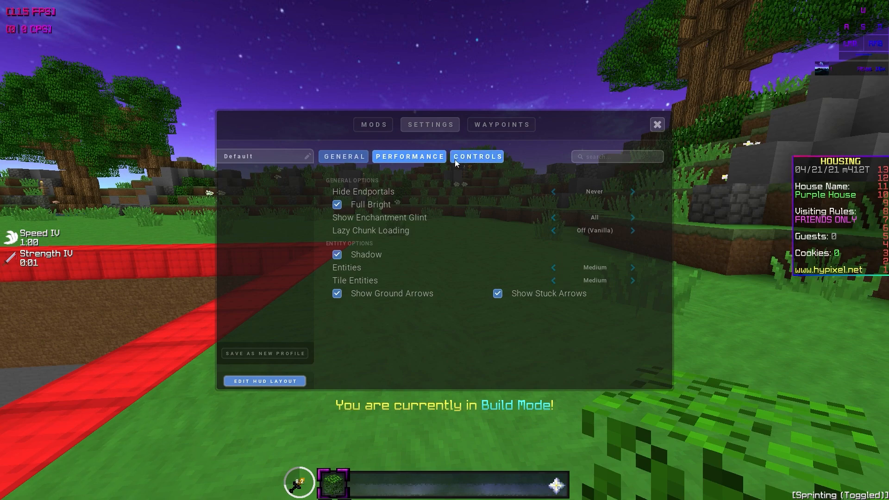
click(343, 156)
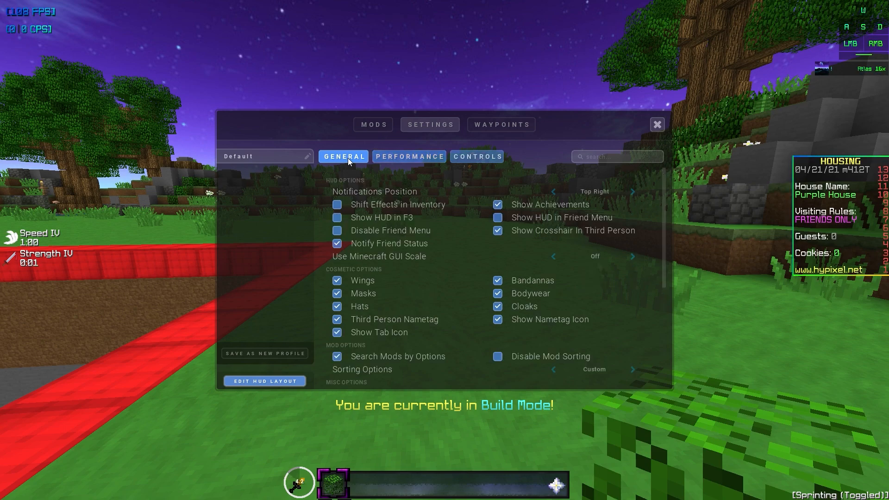
scroll(down, 3)
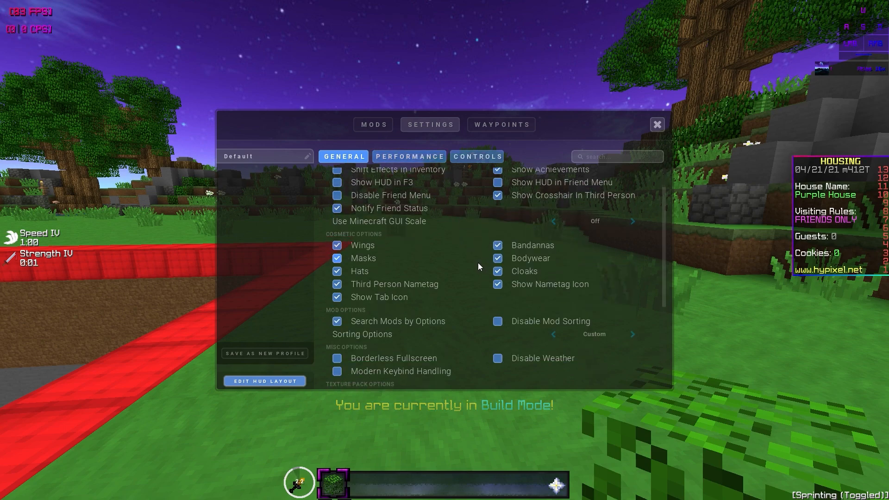
mouse_move(381, 289)
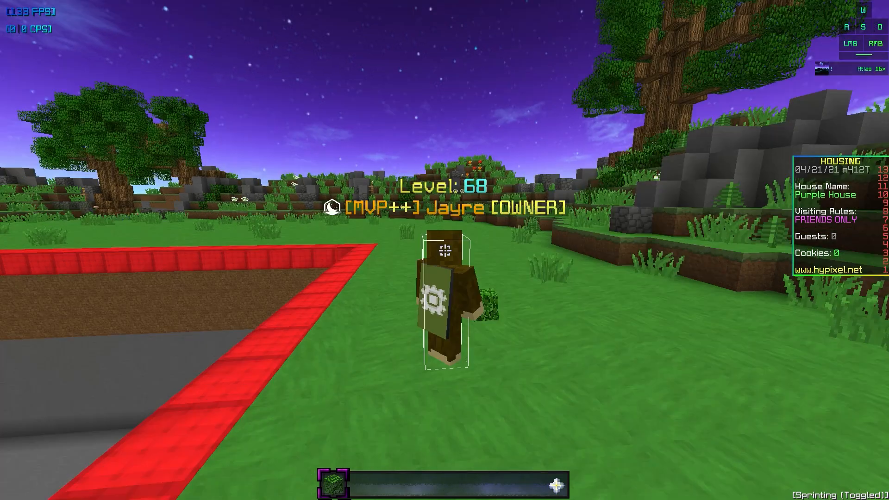
mouse_move(445, 250)
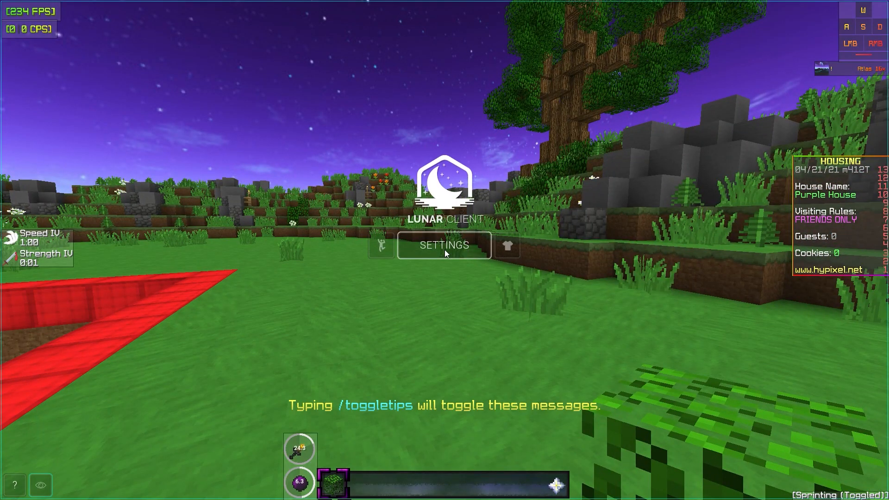
Open the Lunar client settings and scroll through the General options.
click(444, 245)
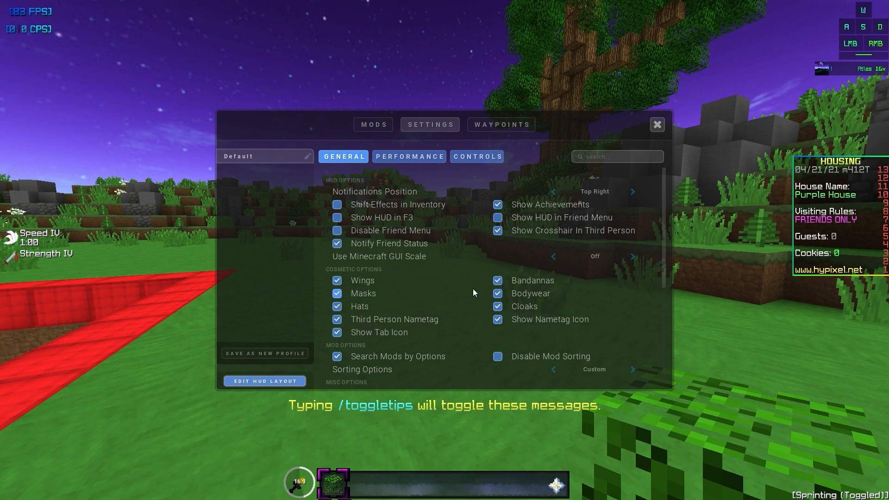
scroll(down, 3)
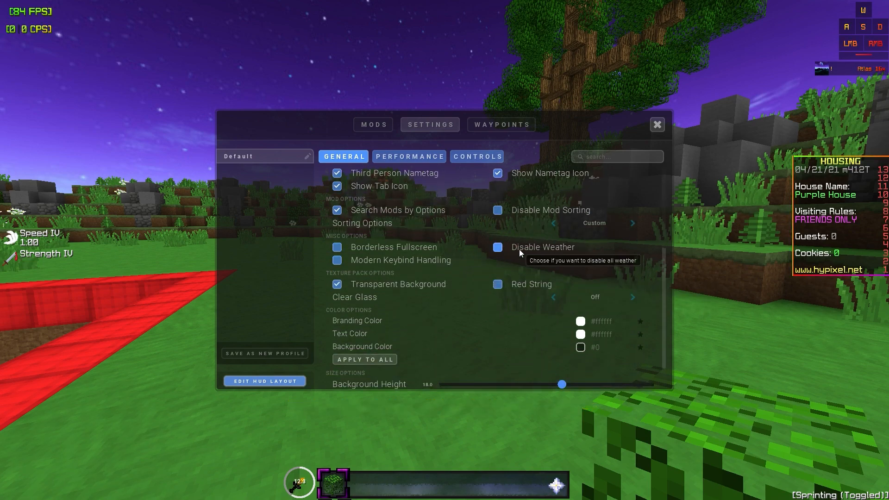
mouse_move(400, 286)
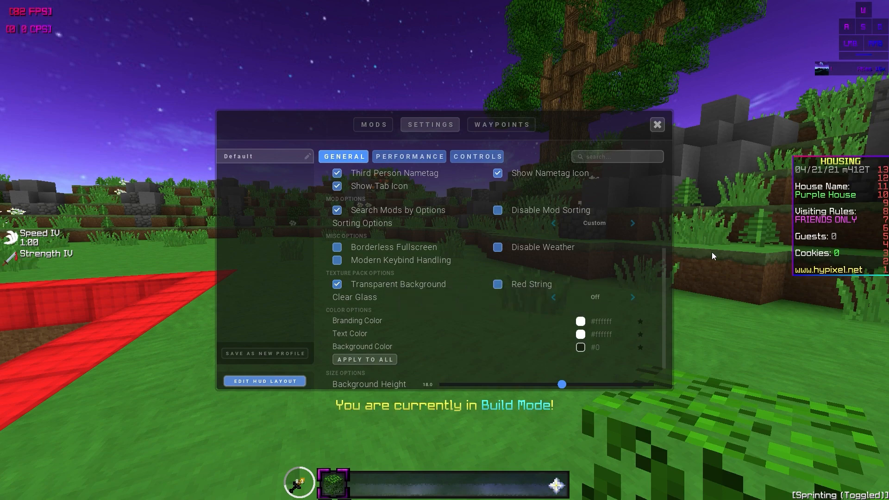
scroll(down, 3)
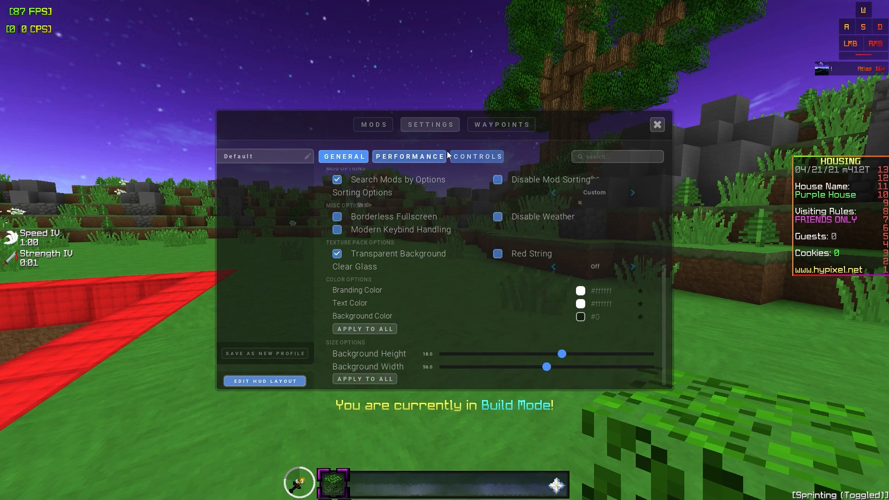
Look over the Performance and Controls tabs, then close settings back to the Housing plot.
click(409, 156)
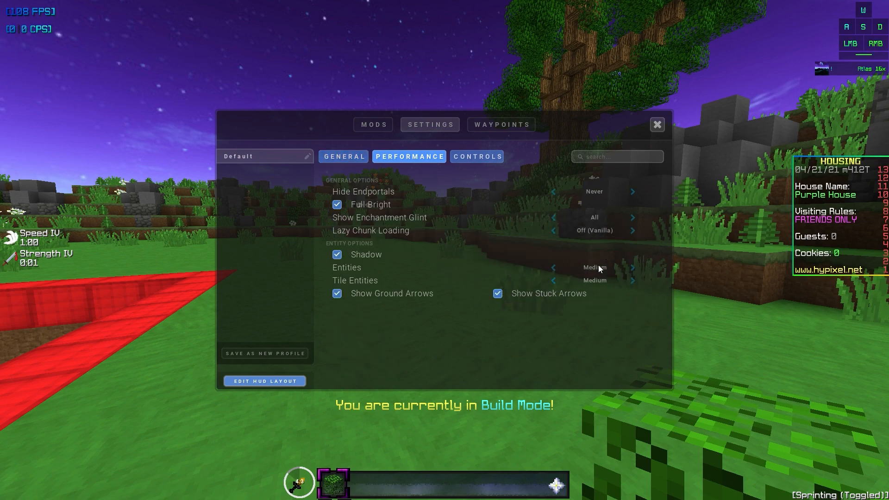
click(477, 157)
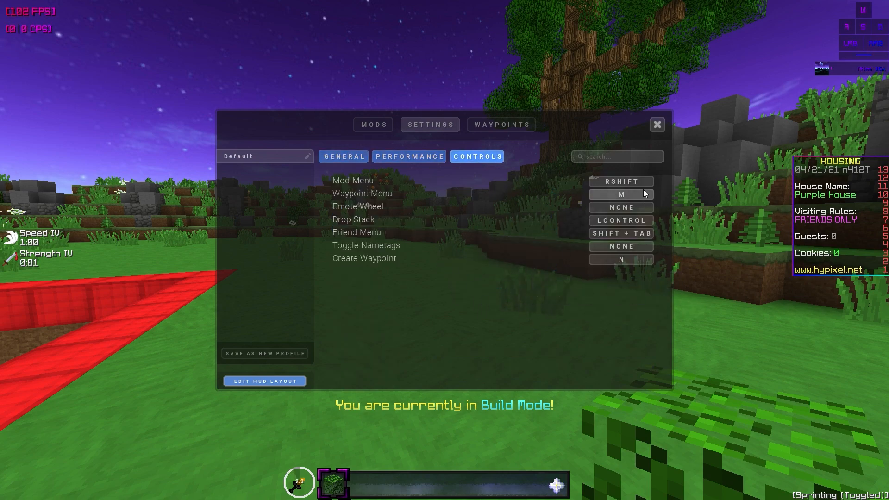
mouse_move(546, 136)
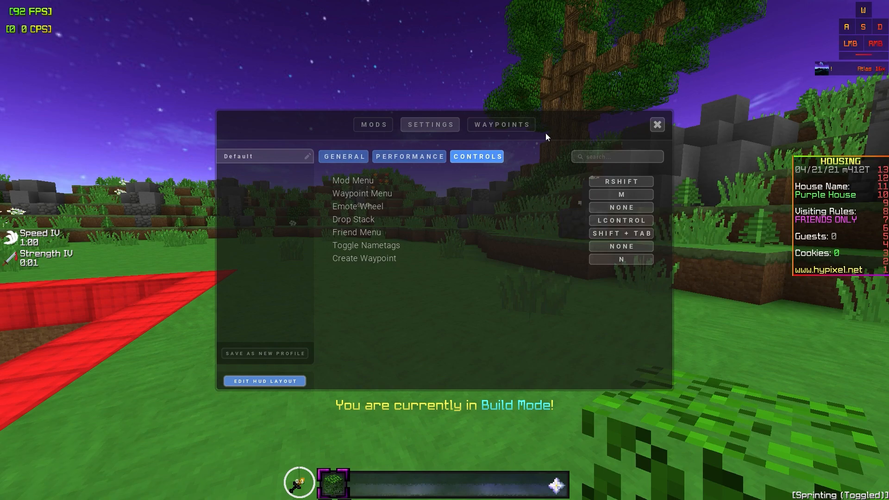
click(656, 124)
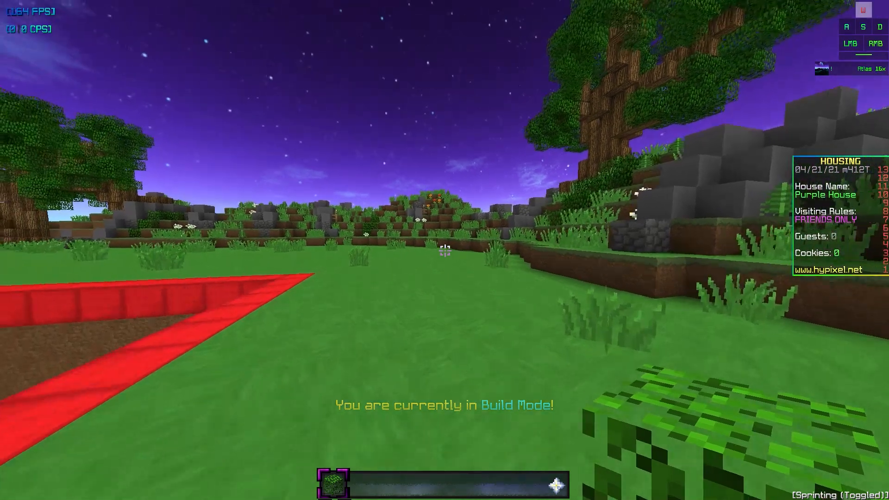
mouse_move(445, 250)
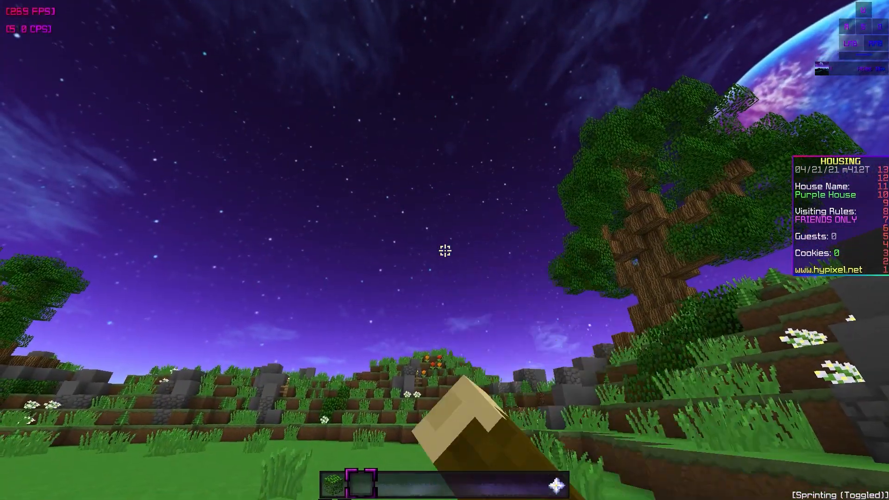
mouse_move(444, 250)
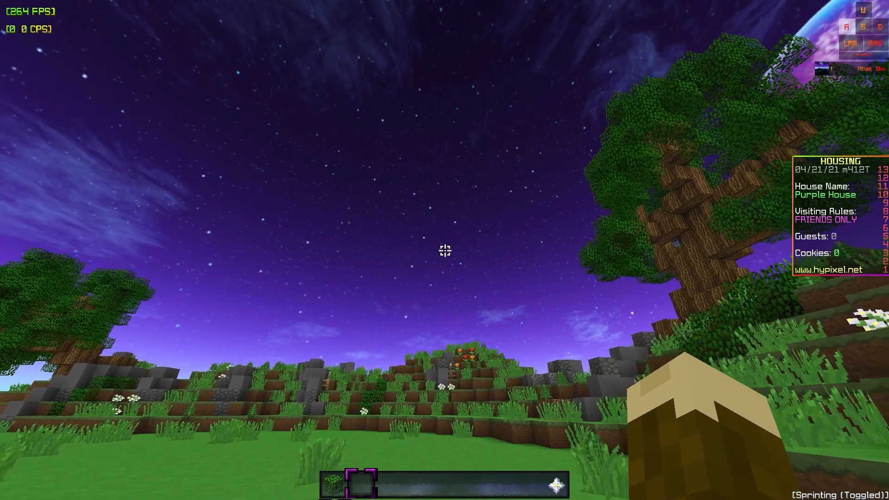
mouse_move(444, 250)
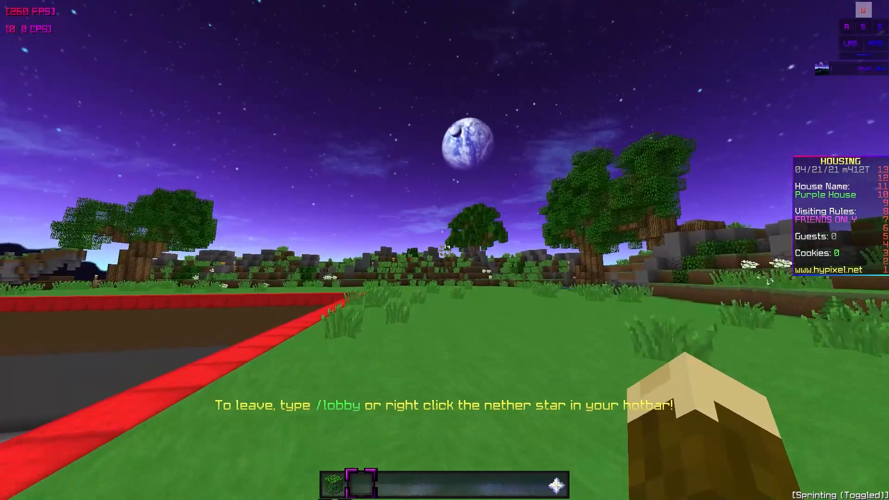
Check Resource Packs shows Atlas 16x.zip active above Default, then resume play.
key(Escape)
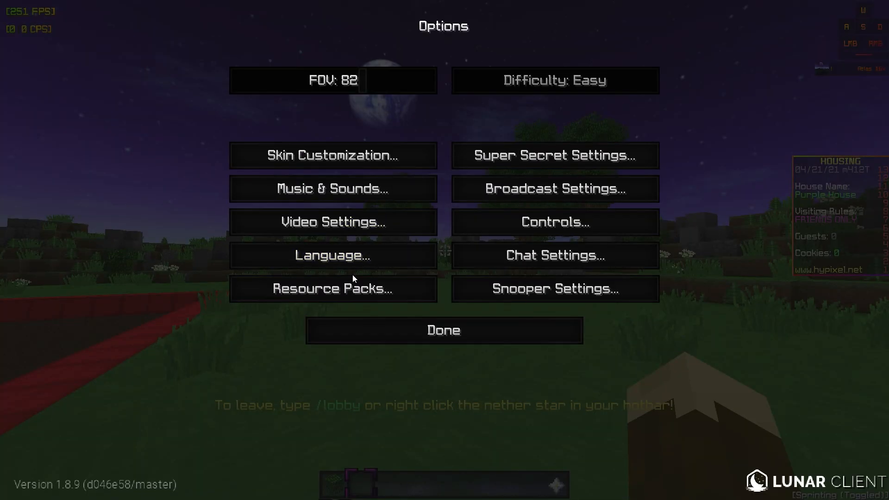
click(333, 288)
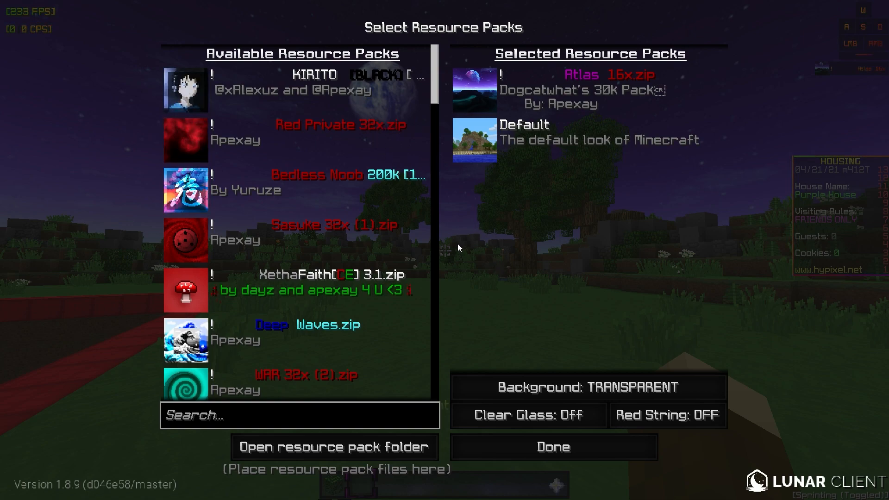
mouse_move(470, 296)
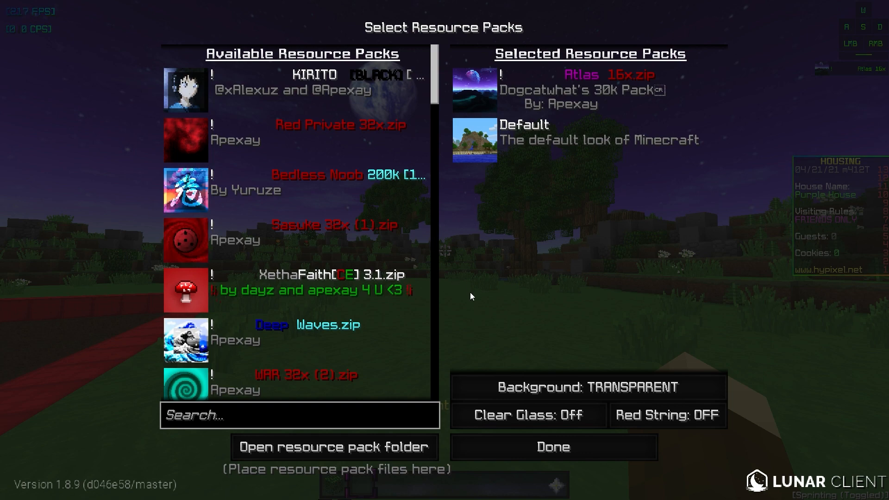
click(552, 447)
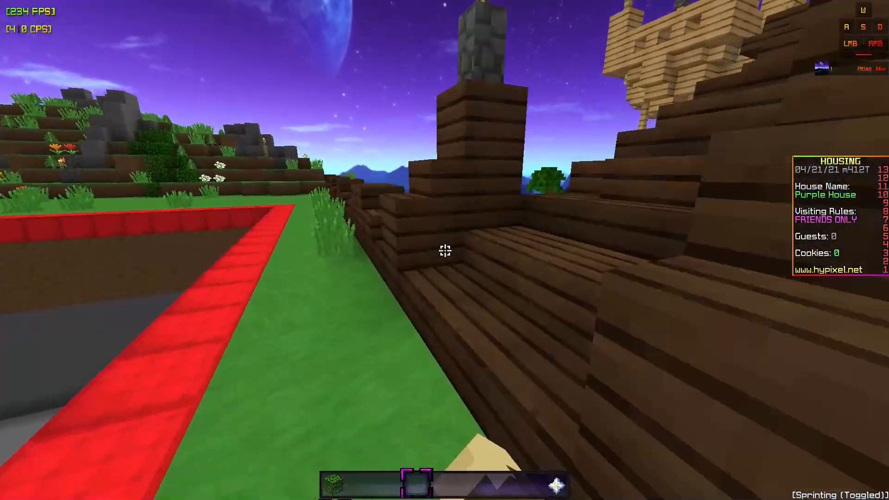
mouse_move(444, 251)
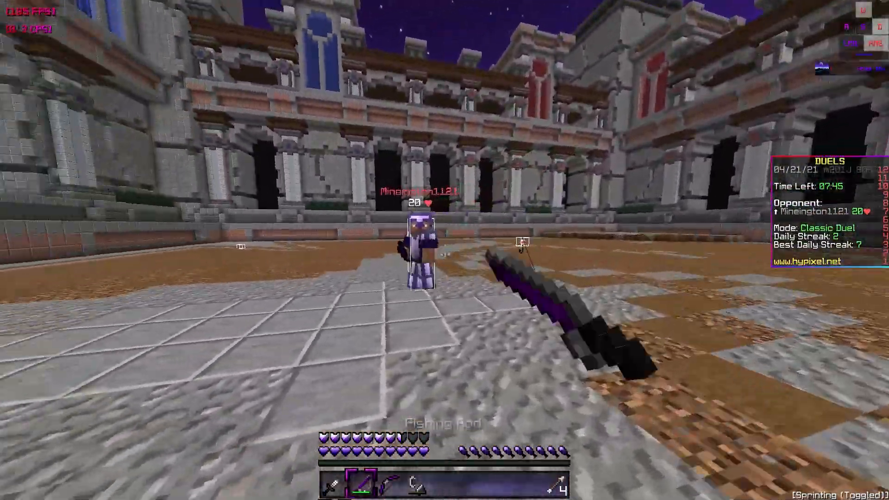
mouse_move(445, 251)
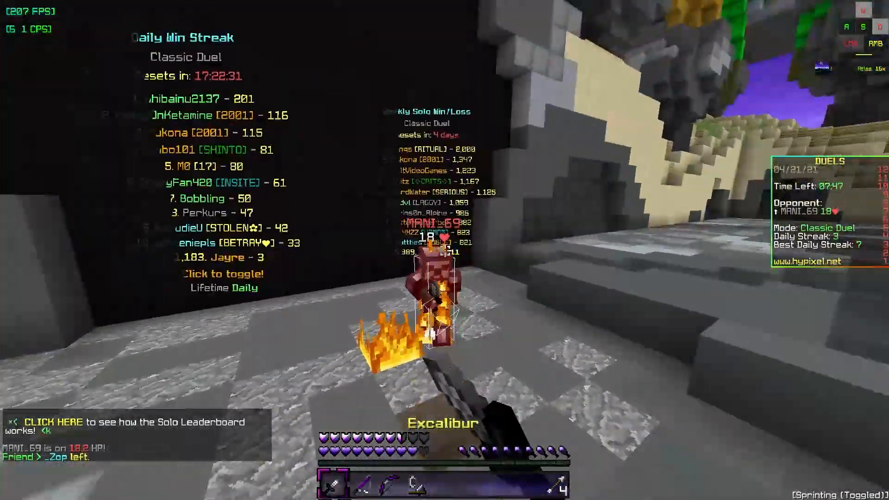
mouse_move(445, 250)
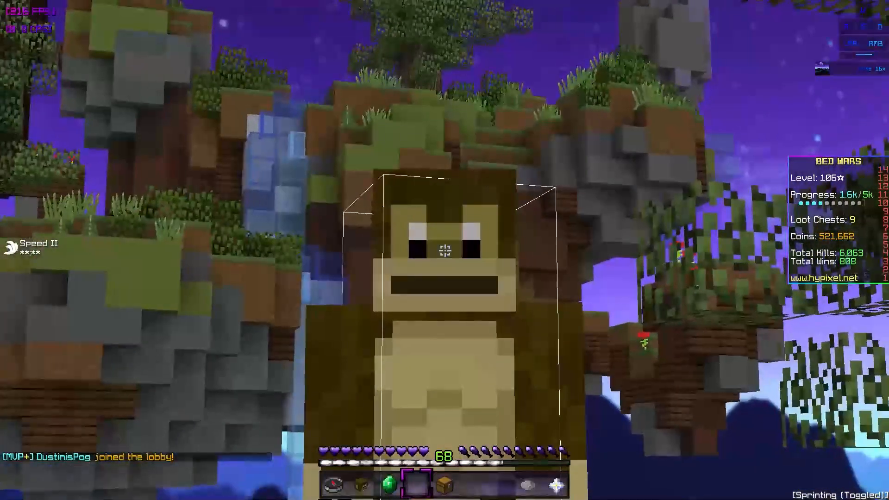
mouse_move(445, 250)
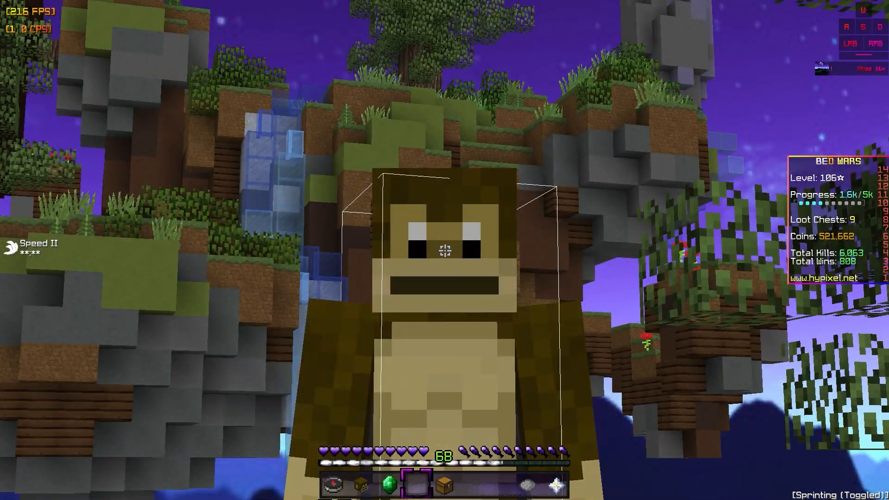